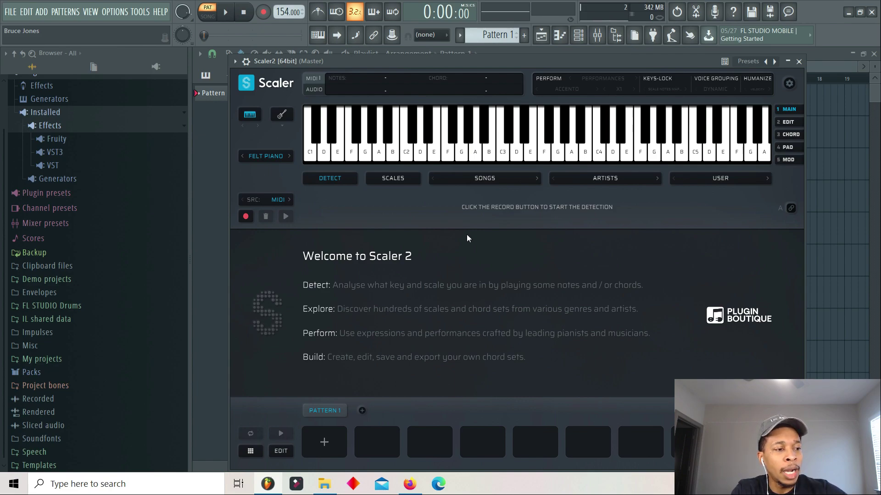
mouse_move(529, 222)
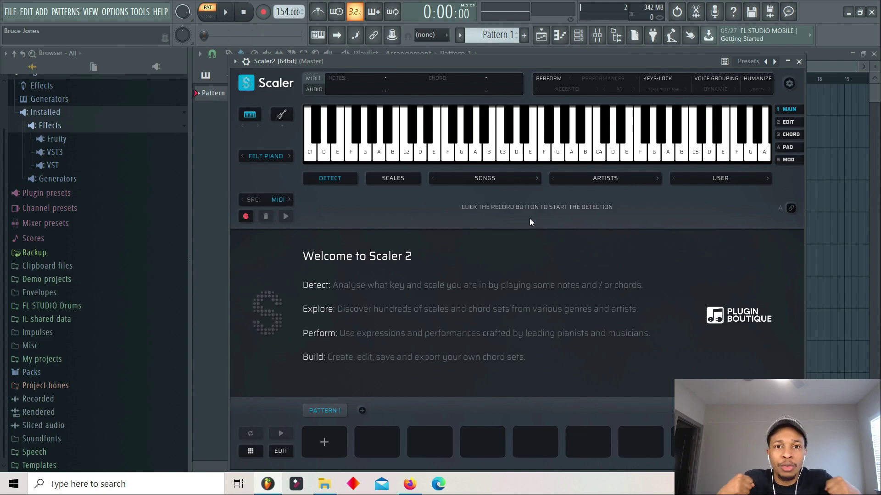
mouse_move(670, 207)
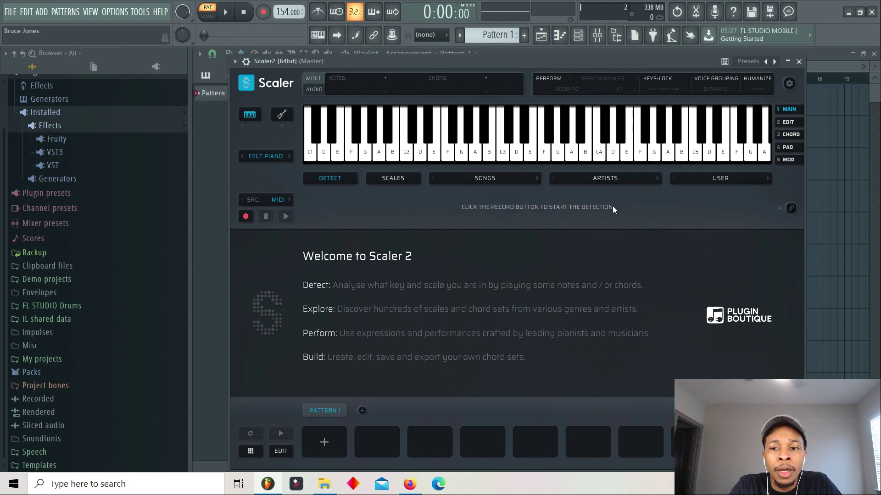
mouse_move(760, 227)
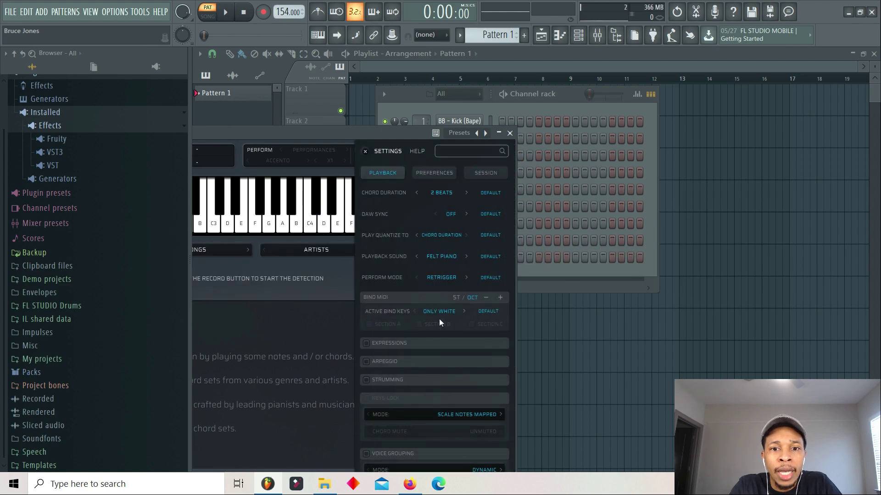
- Set Active Bind Keys to All in Playback settings and close the settings
left_click(439, 311)
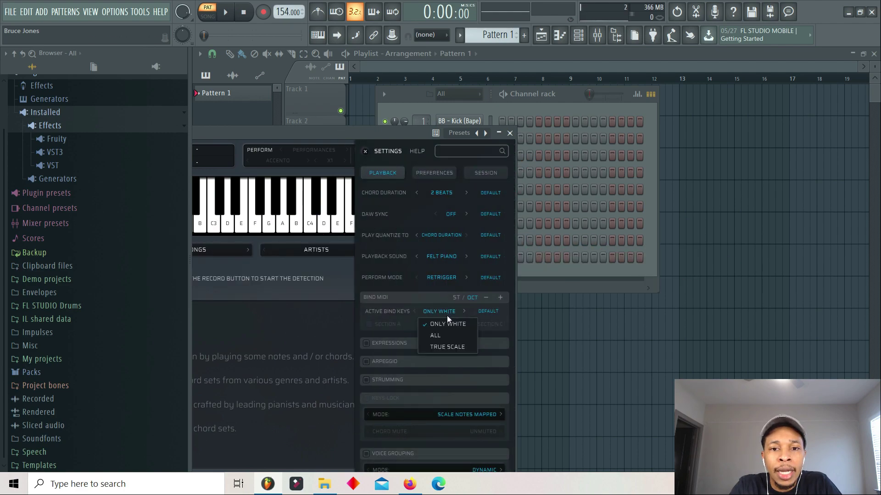
left_click(435, 335)
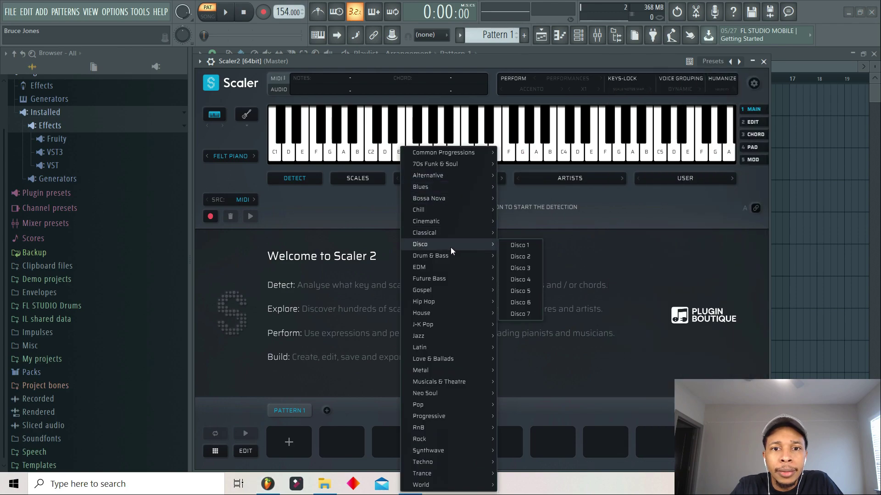
- Load the Conclusive chord set and bind its chords to the MIDI keys on row A
left_click(519, 245)
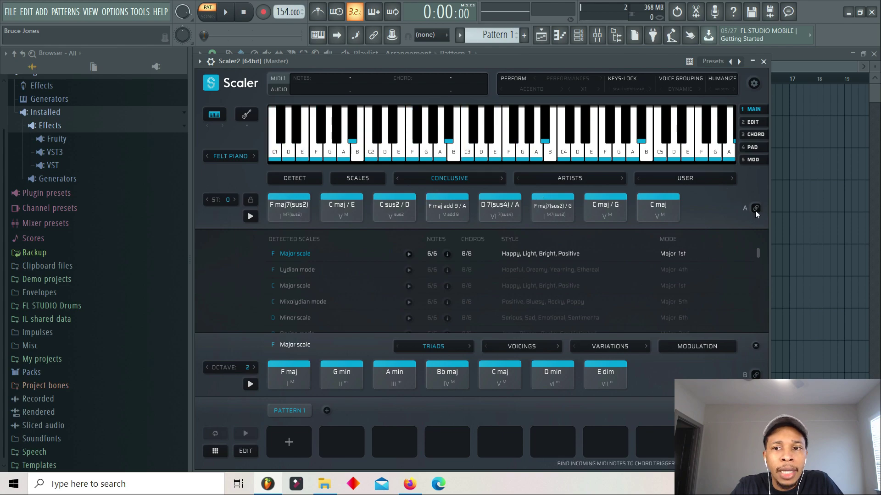
left_click(756, 208)
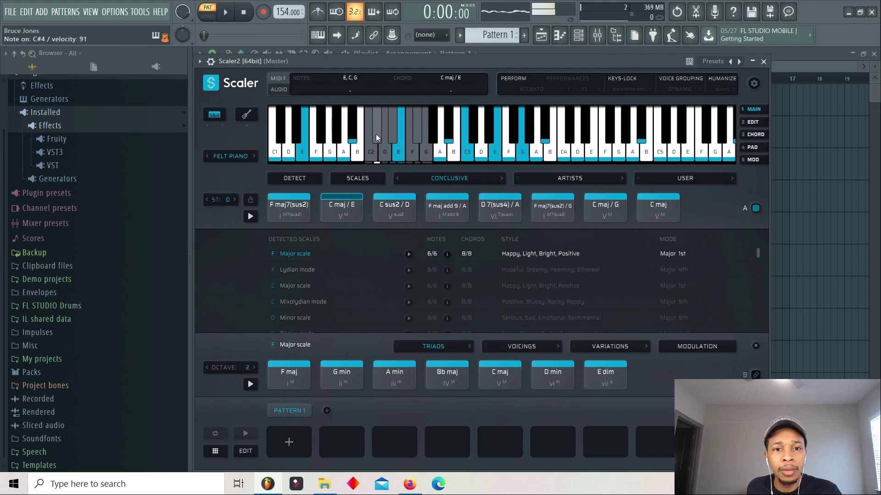
left_click(394, 208)
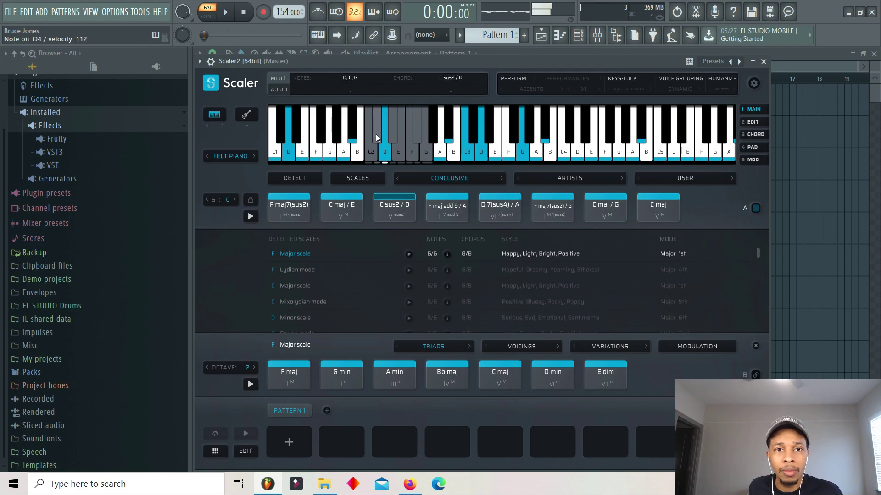
left_click(447, 207)
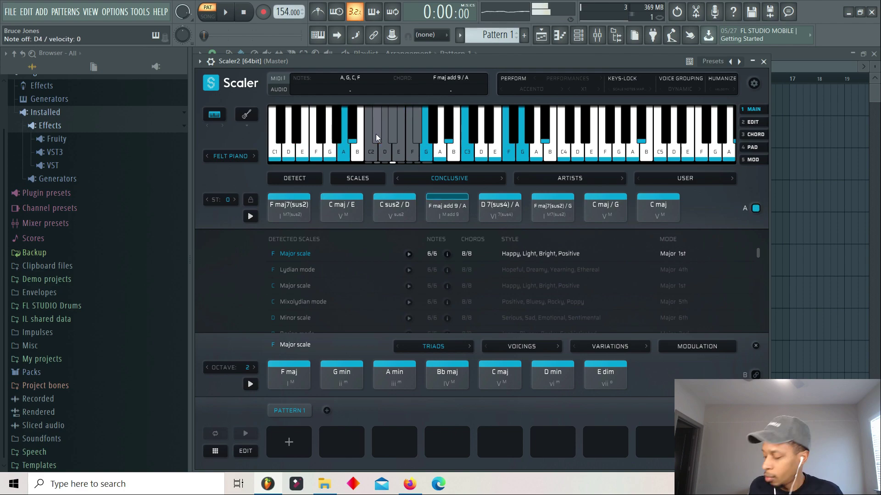
left_click(289, 207)
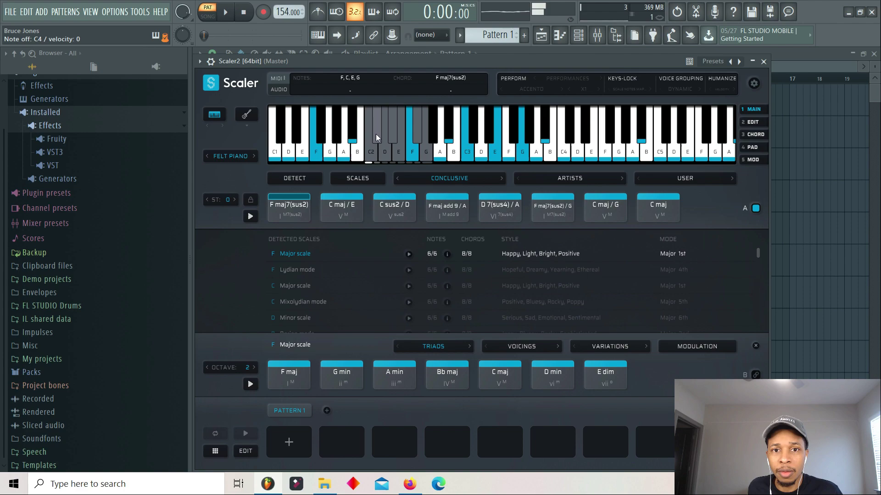
left_click(393, 207)
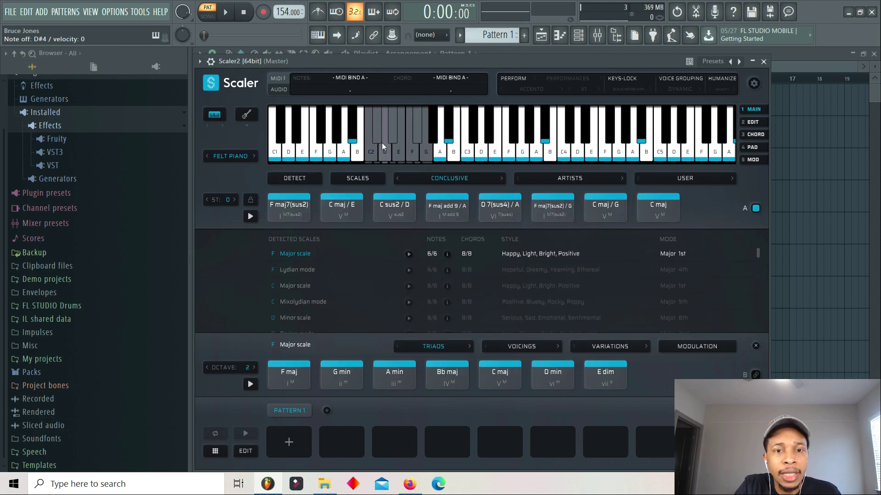
left_click(330, 130)
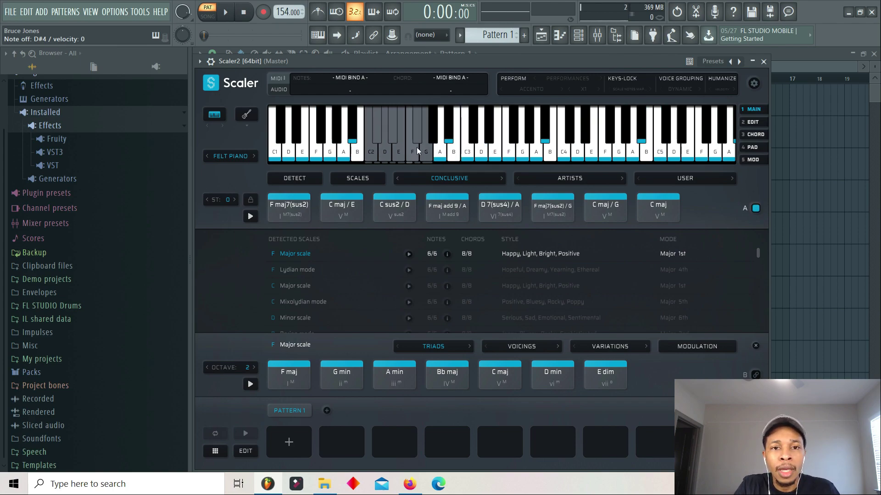
left_click(754, 84)
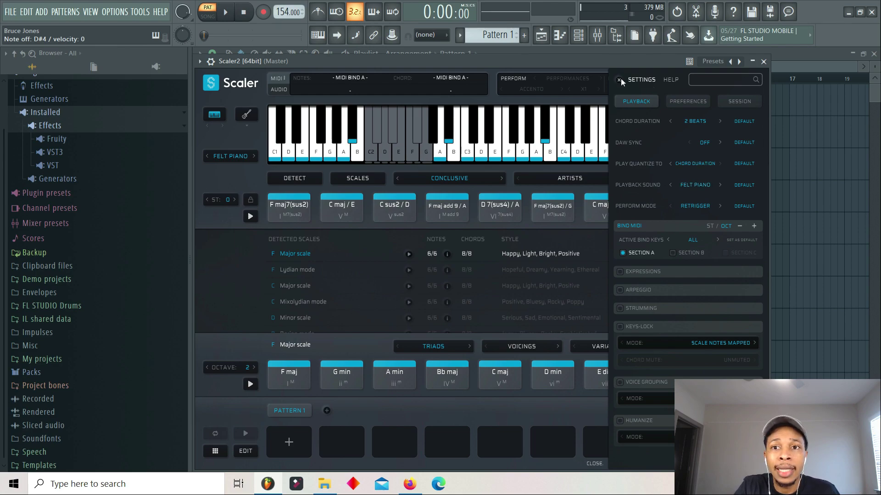
left_click(618, 80)
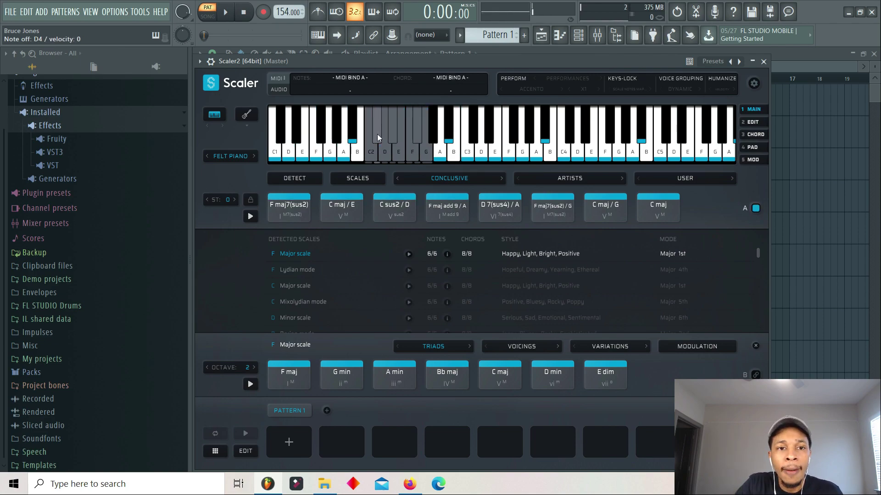
left_click(230, 156)
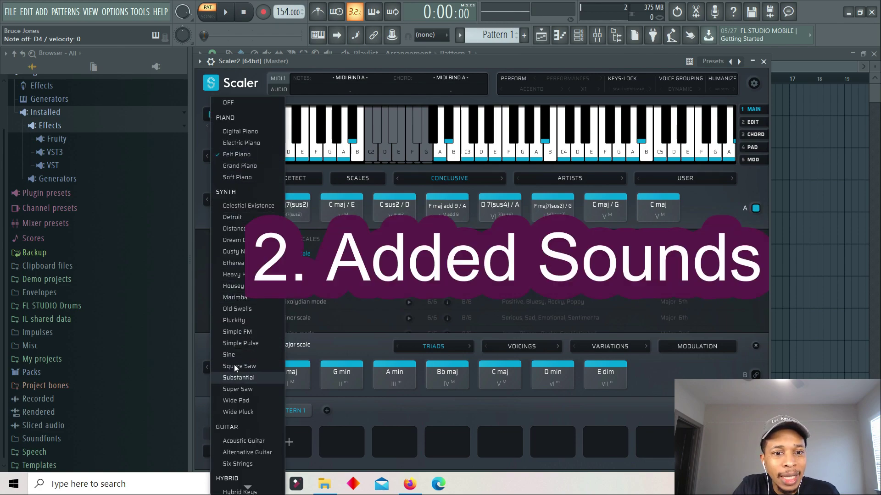
- Audition other playback presets, then switch the sound from Felt Piano to Bass Guitar
left_click(238, 412)
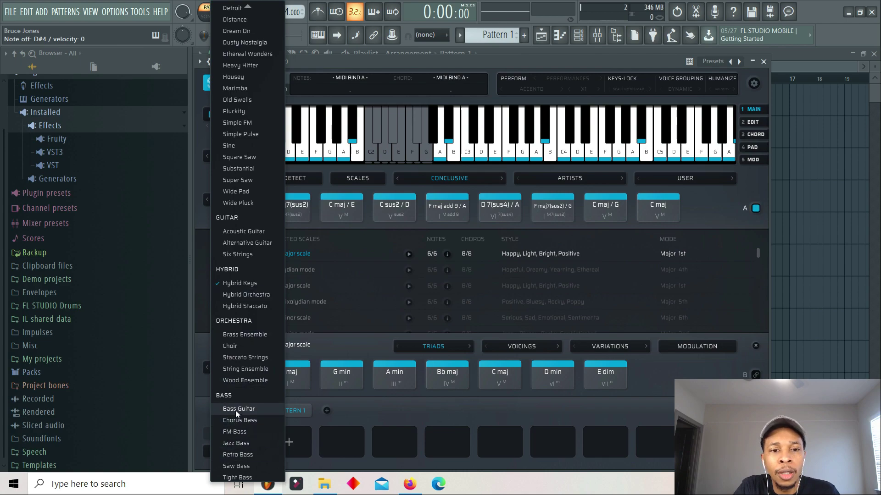
left_click(238, 408)
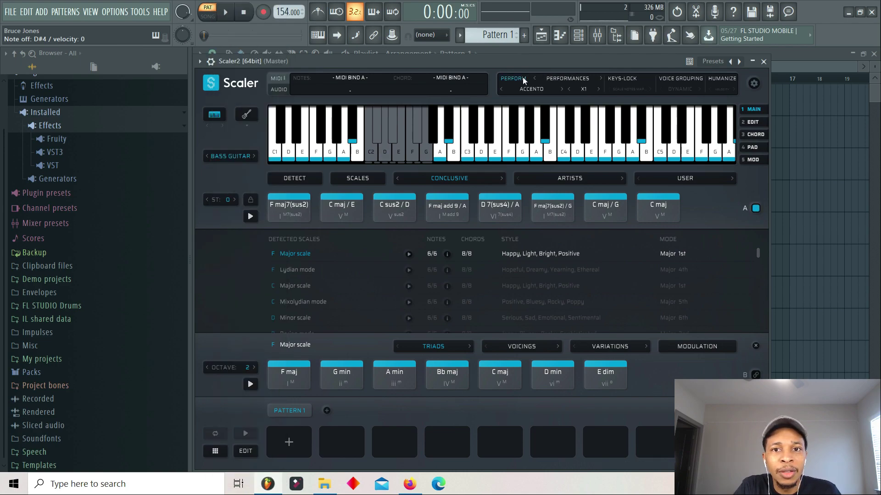
- Enable PERFORM and choose the Bass > Basic 1 performance for the chords
left_click(530, 89)
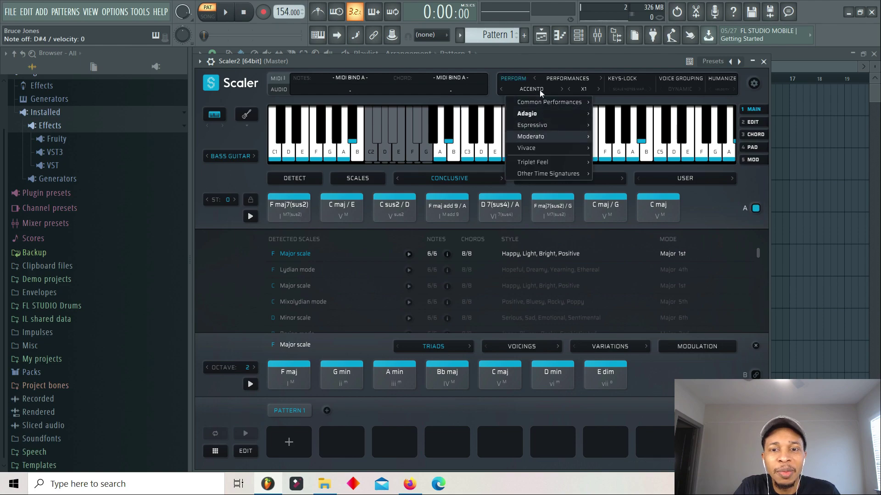
left_click(567, 78)
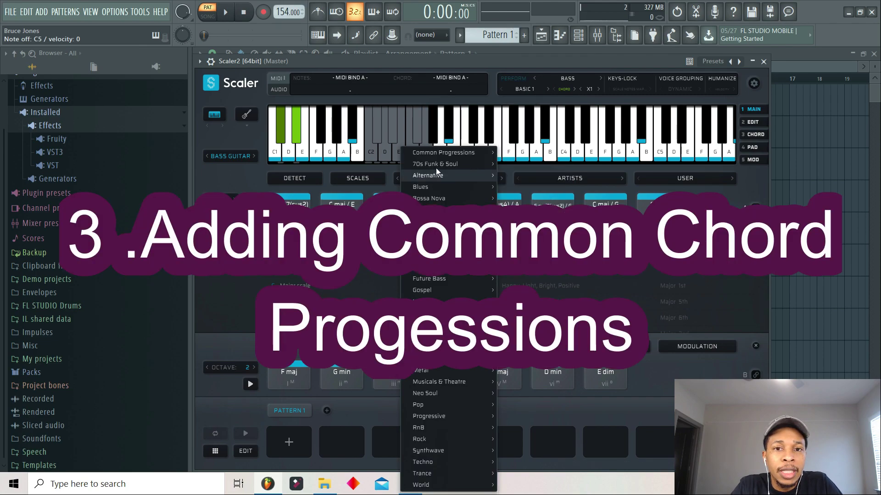
mouse_move(444, 152)
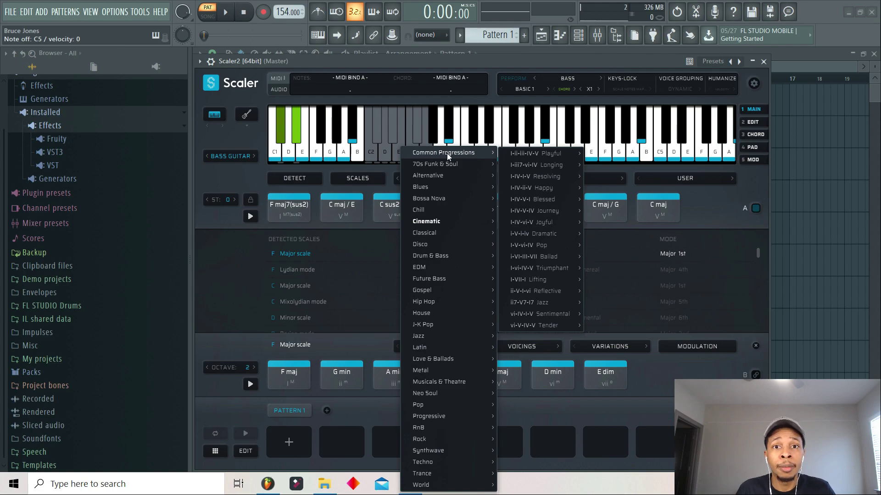
mouse_move(461, 158)
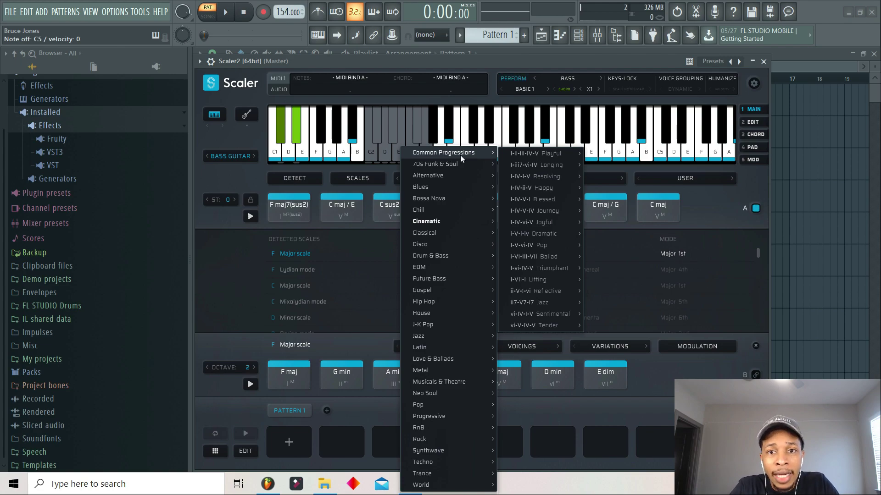
mouse_move(535, 153)
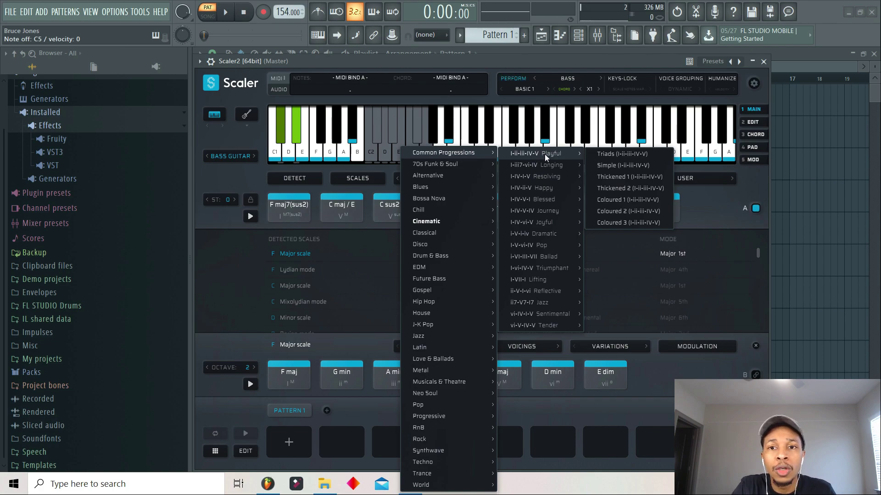
mouse_move(622, 153)
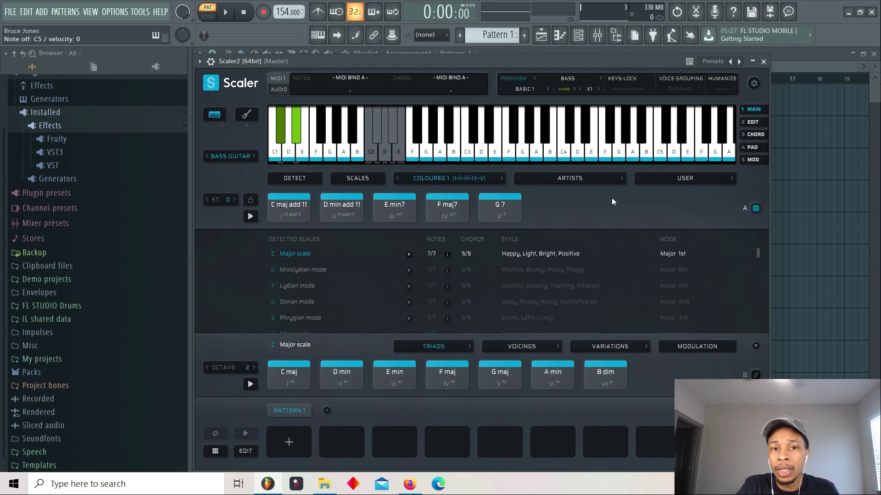
mouse_move(634, 201)
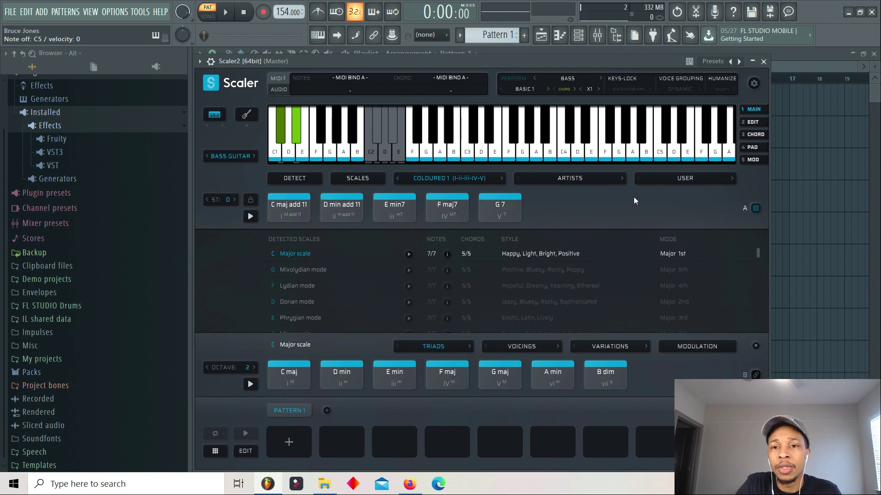
- Switch the sound to Hybrid Keys and audition chords including C maj add 11
left_click(229, 156)
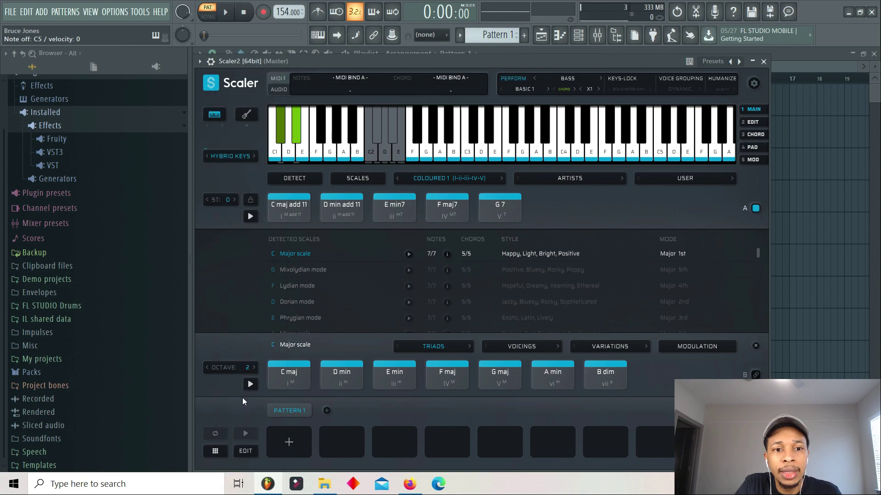
mouse_move(753, 83)
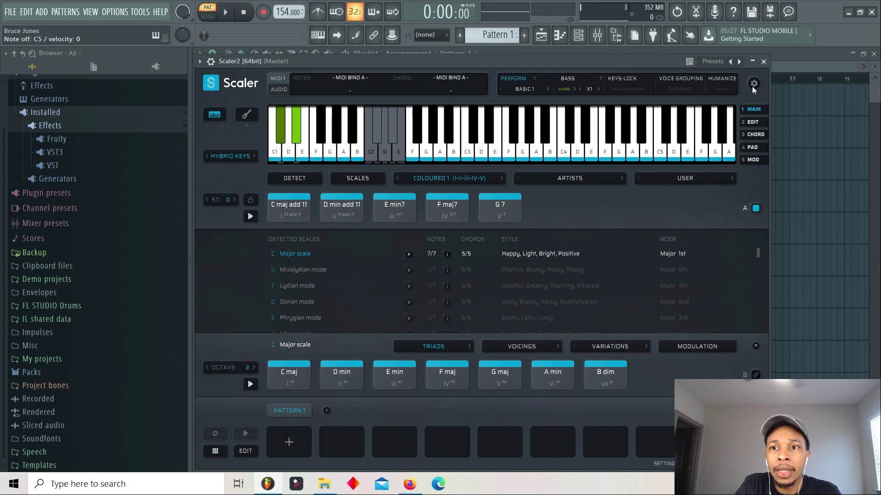
left_click(753, 83)
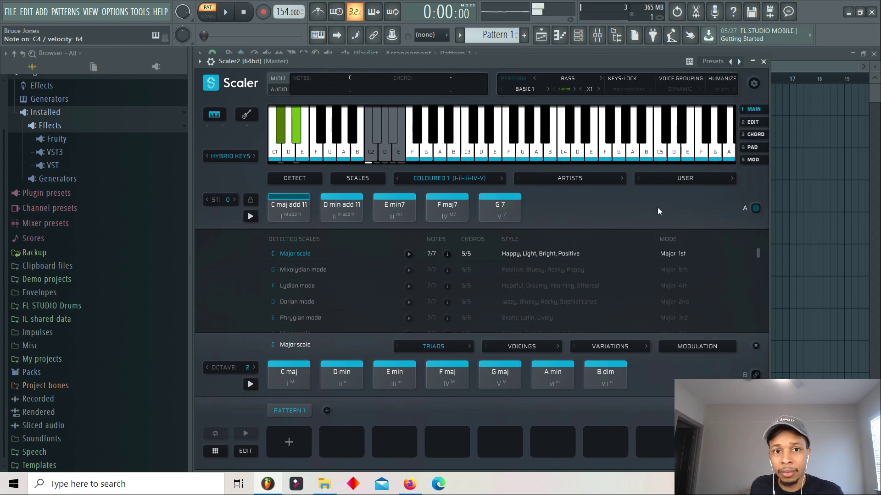
left_click(288, 130)
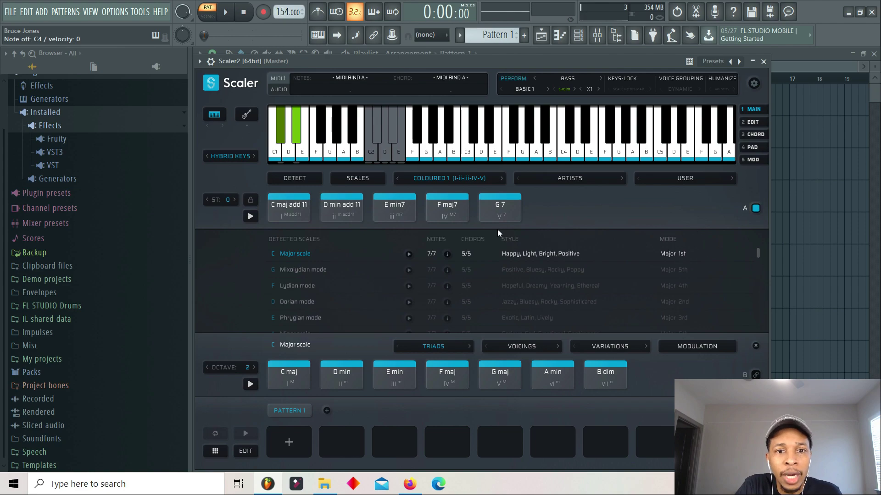
left_click(340, 207)
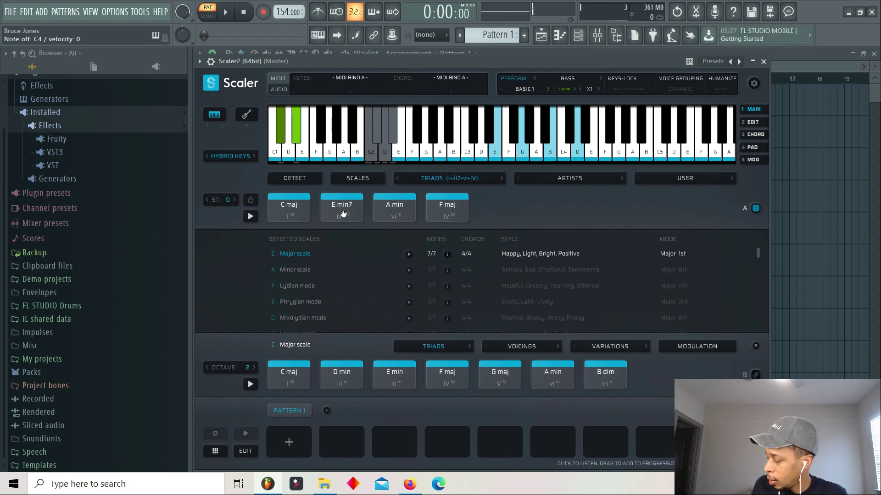
- Change the expression to Performances (Accento) and audition the C maj and E min7 pads
left_click(466, 132)
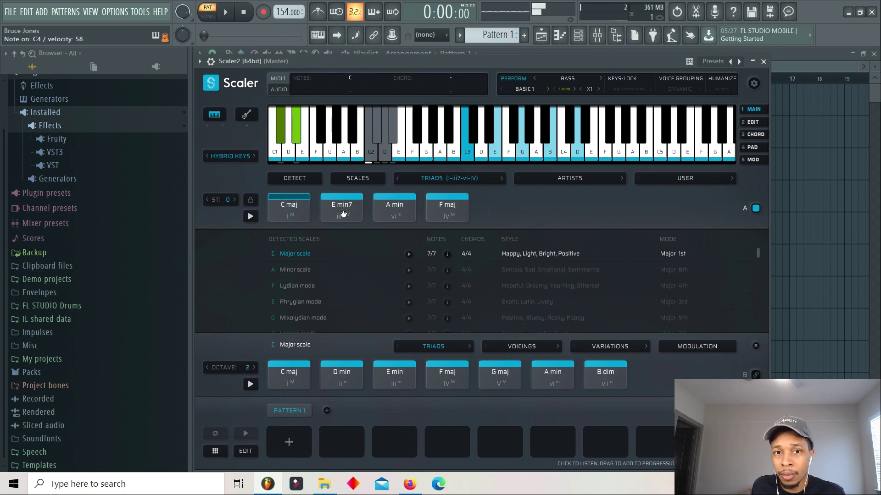
left_click(394, 207)
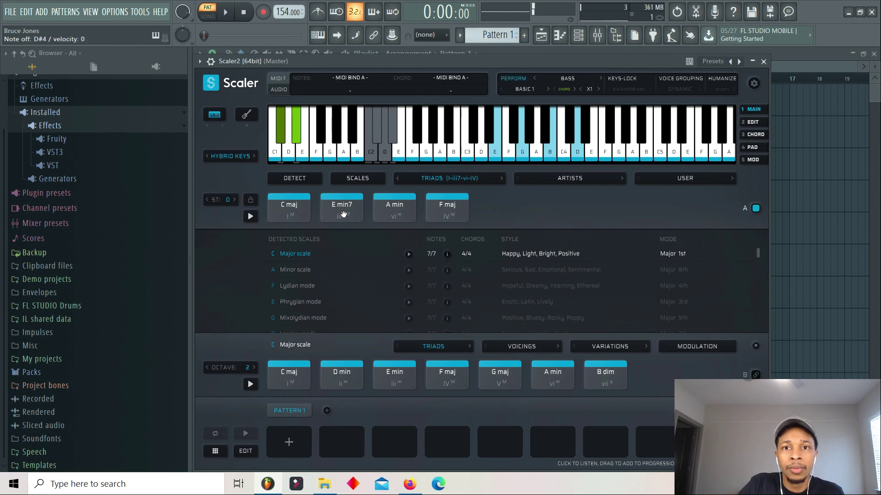
left_click(568, 78)
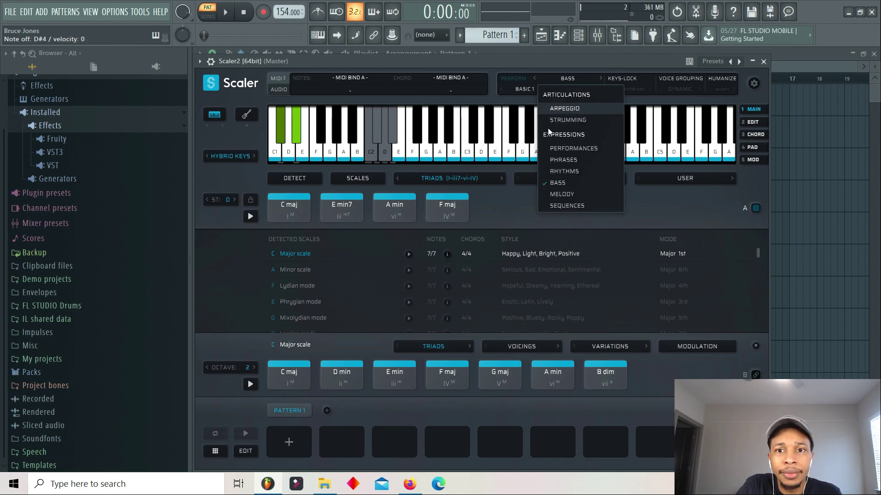
left_click(573, 148)
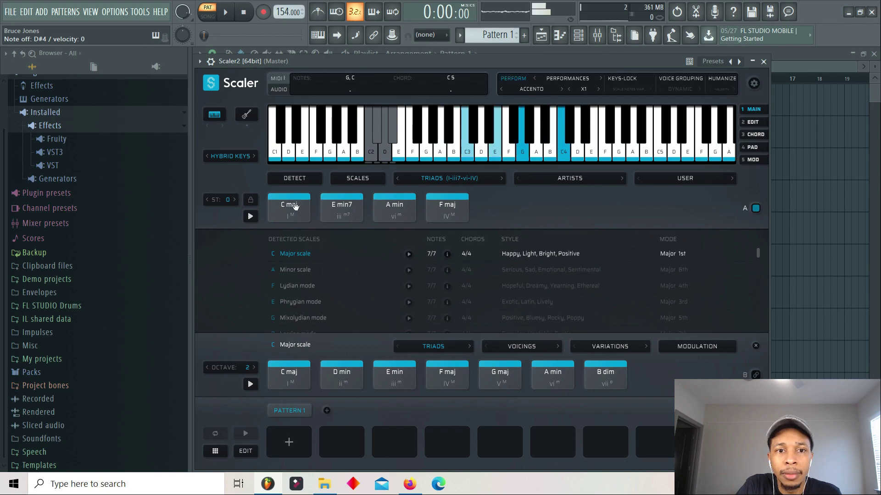
left_click(288, 207)
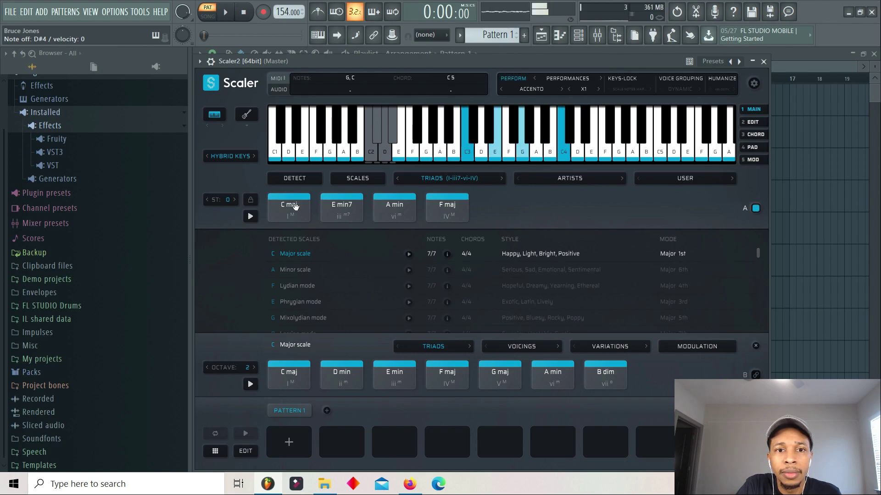
left_click(340, 207)
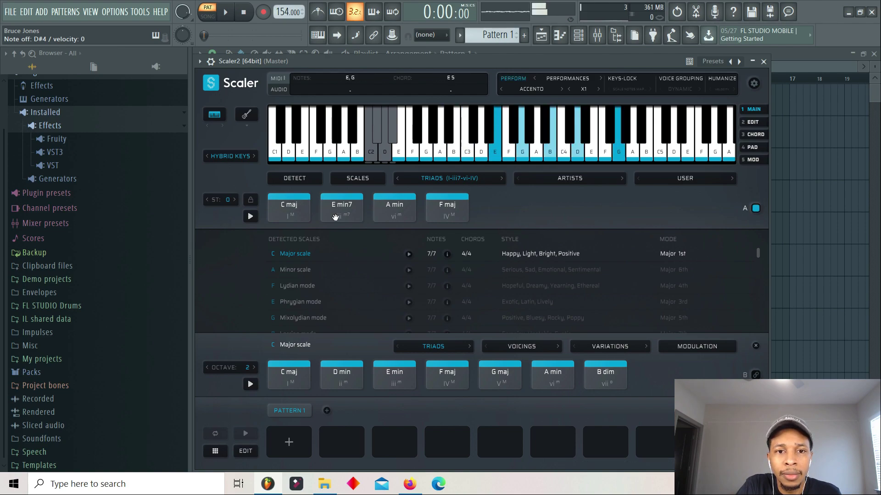
left_click(394, 207)
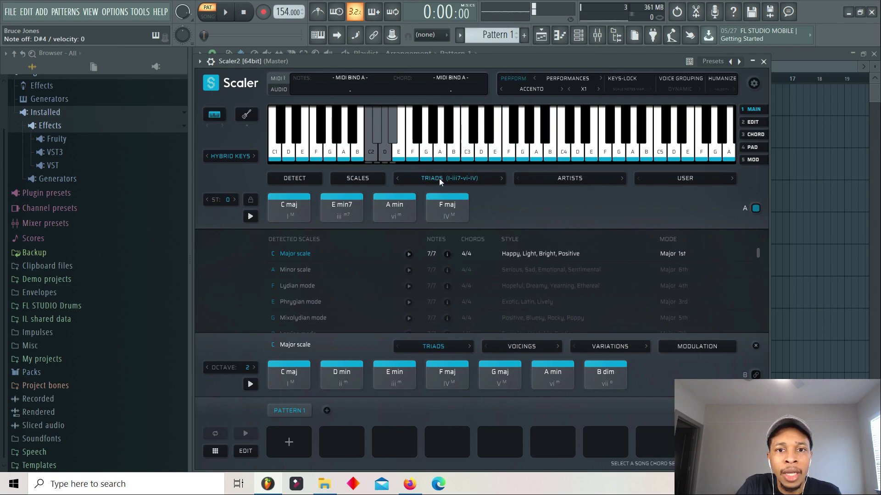
- Load the Triads I-IV-I-V progression and audition its F maj and following chord
left_click(448, 178)
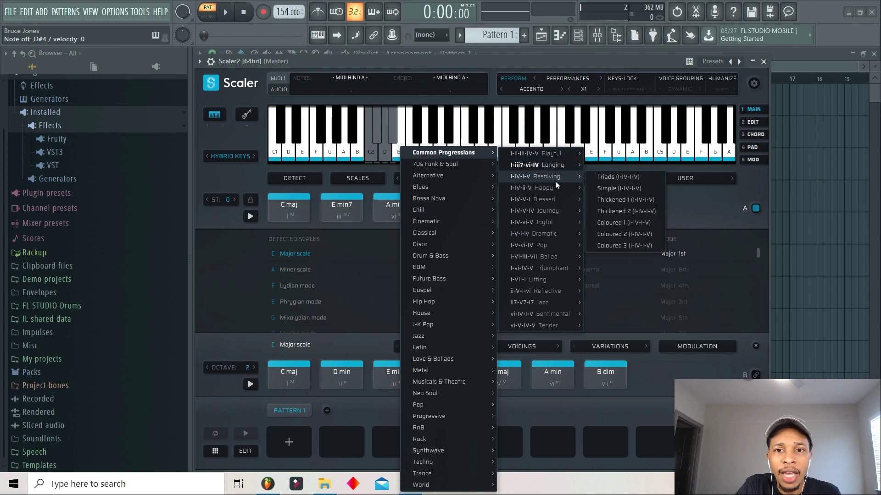
left_click(617, 176)
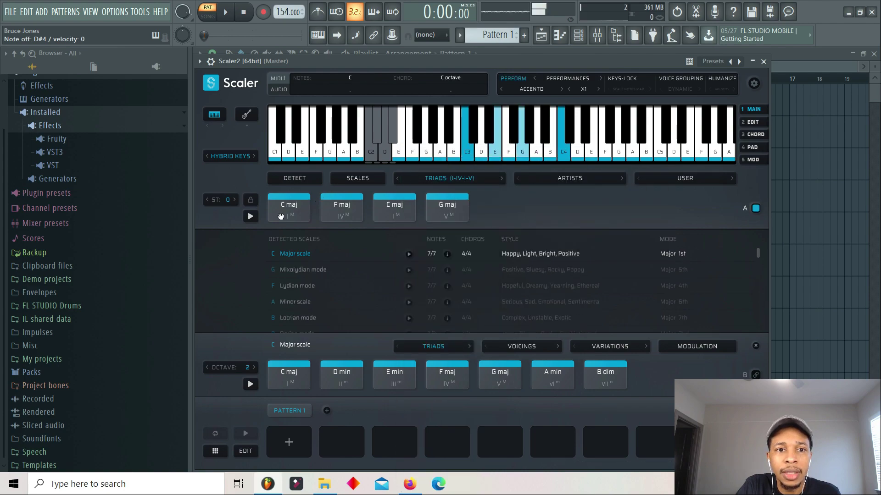
left_click(341, 207)
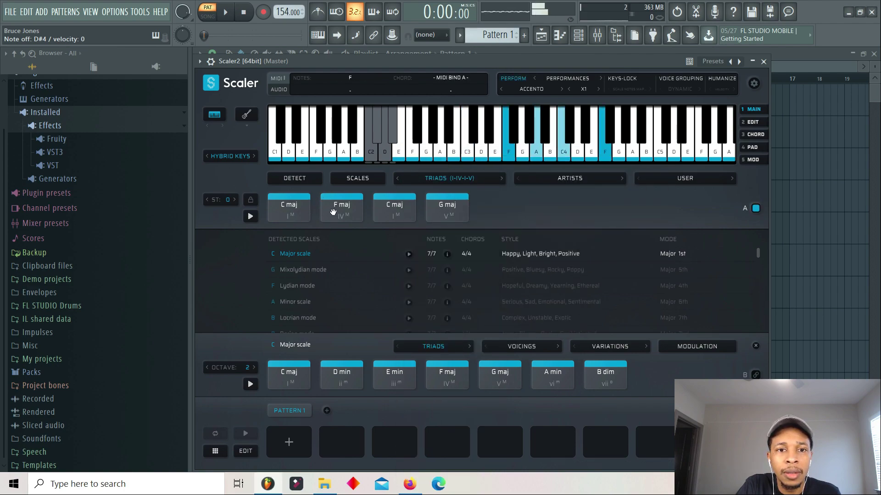
left_click(393, 207)
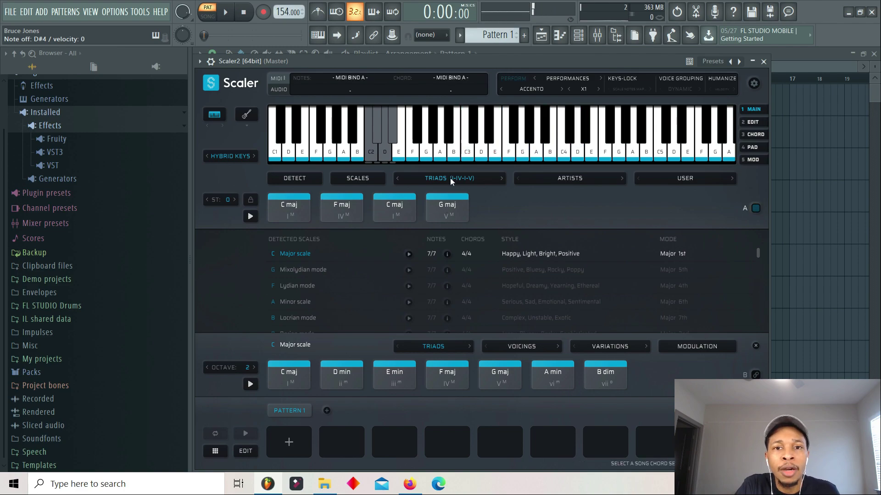
- Load Simple 1 (I-vi-IV-V) and audition C maj, A min, F maj and G maj
left_click(449, 178)
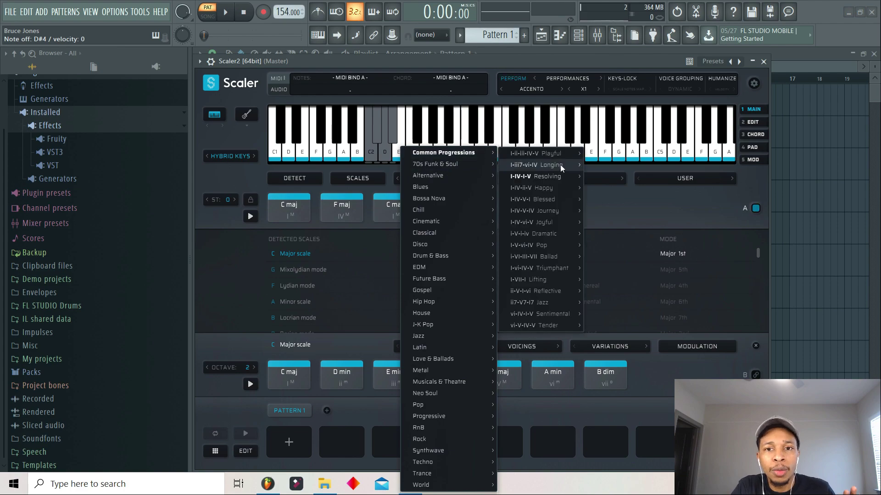
mouse_move(536, 176)
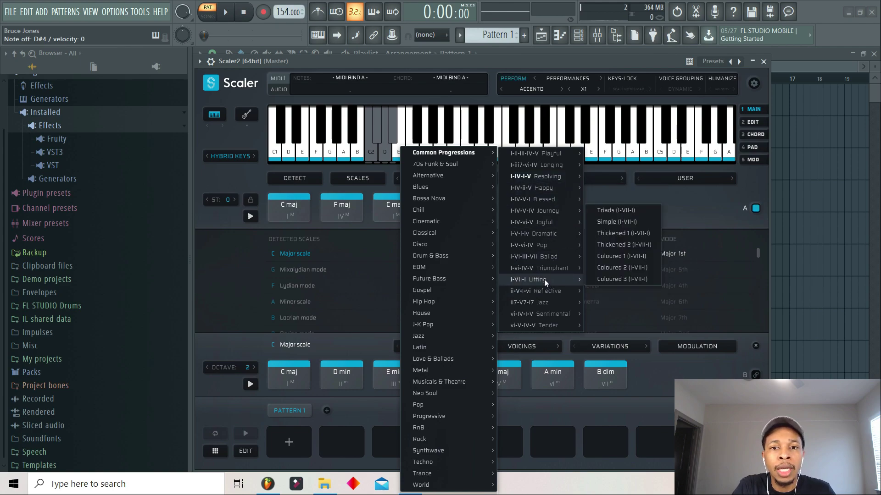
mouse_move(542, 268)
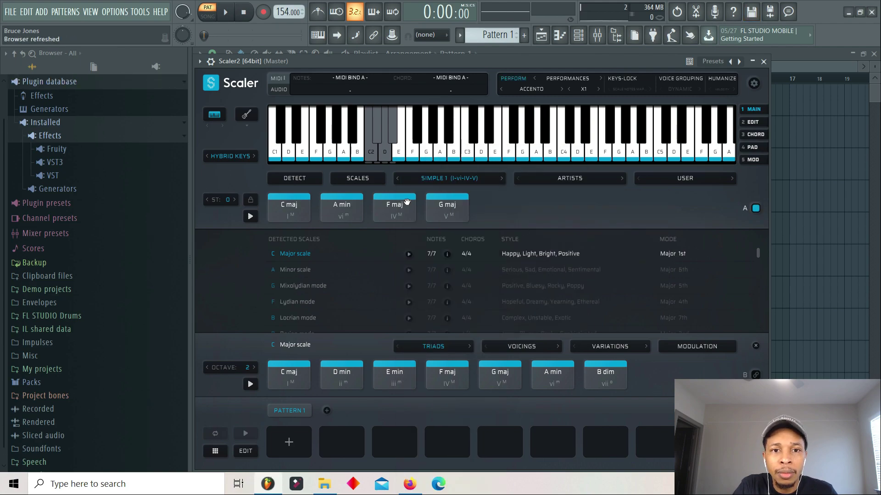
left_click(288, 207)
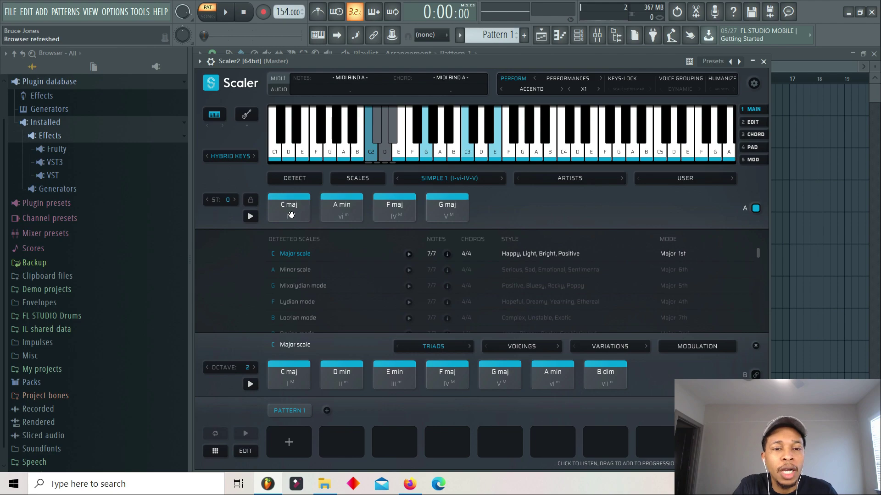
left_click(426, 141)
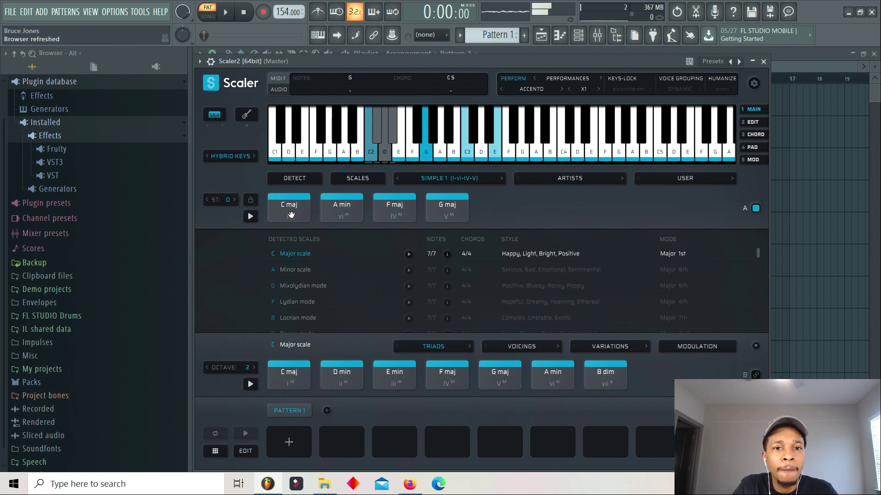
left_click(340, 207)
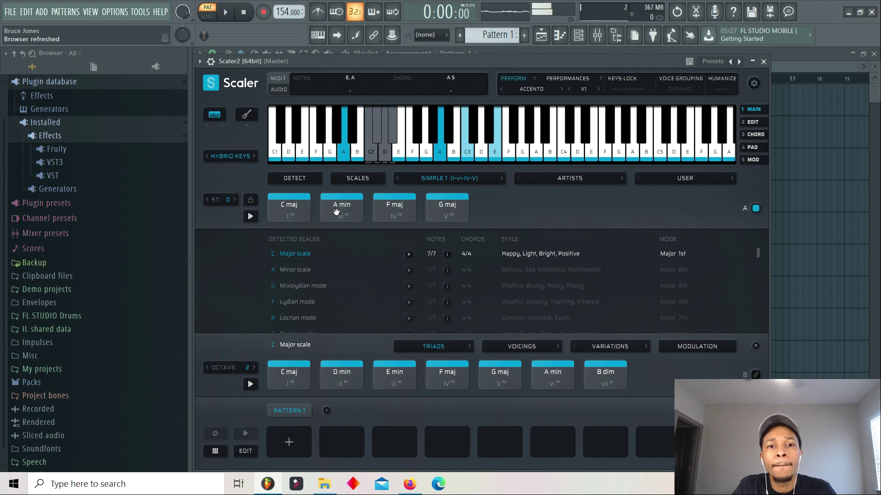
left_click(393, 207)
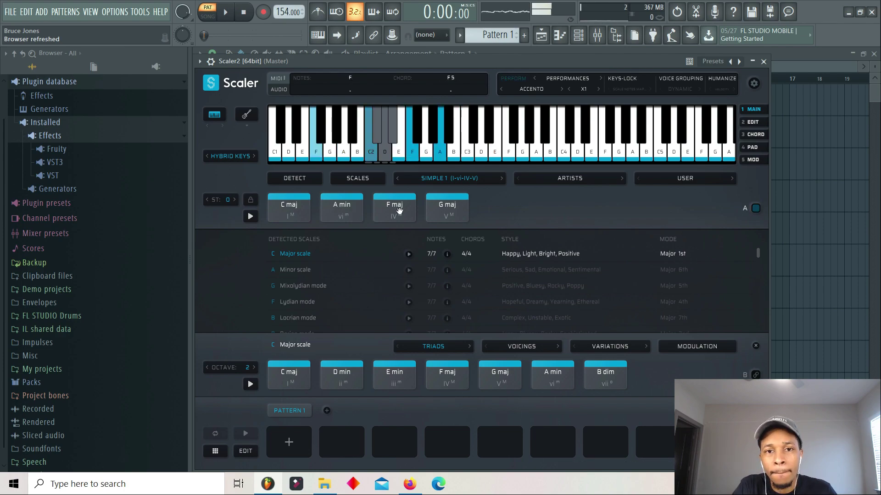
left_click(447, 207)
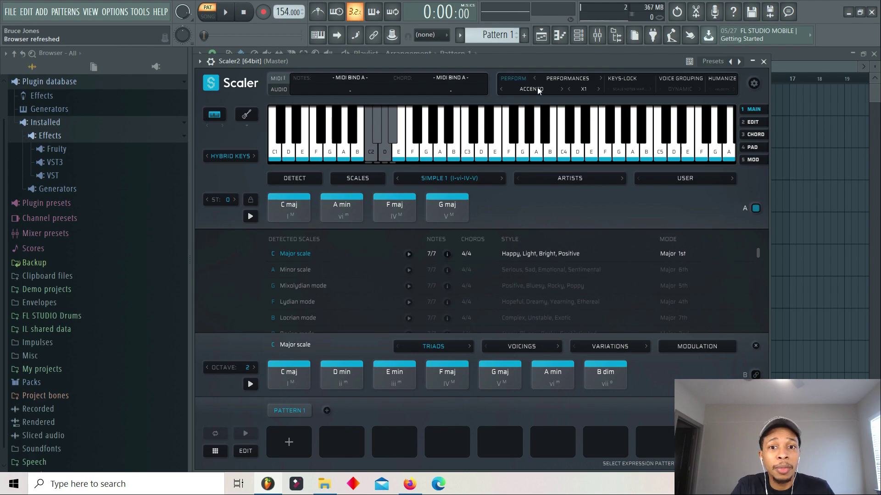
left_click(288, 207)
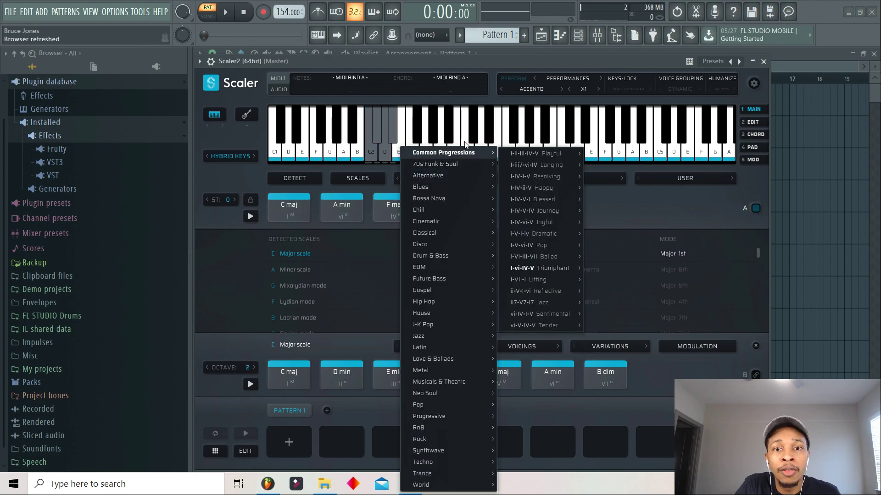
mouse_move(534, 176)
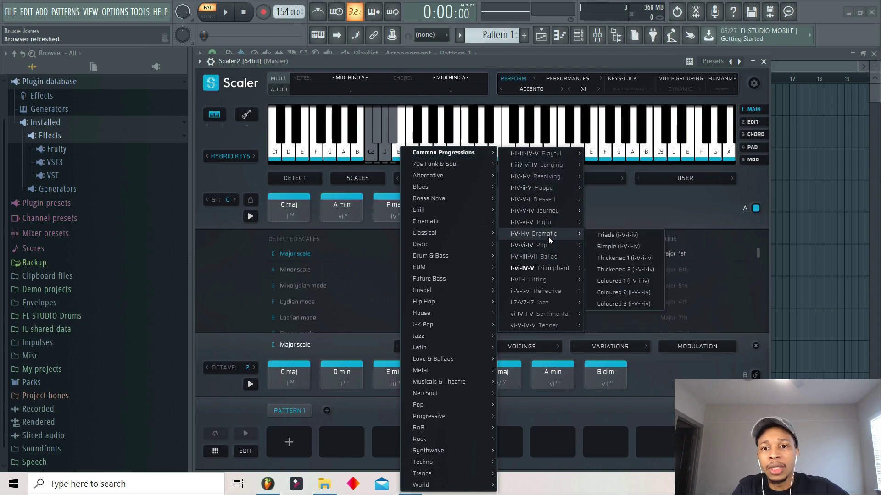
mouse_move(533, 222)
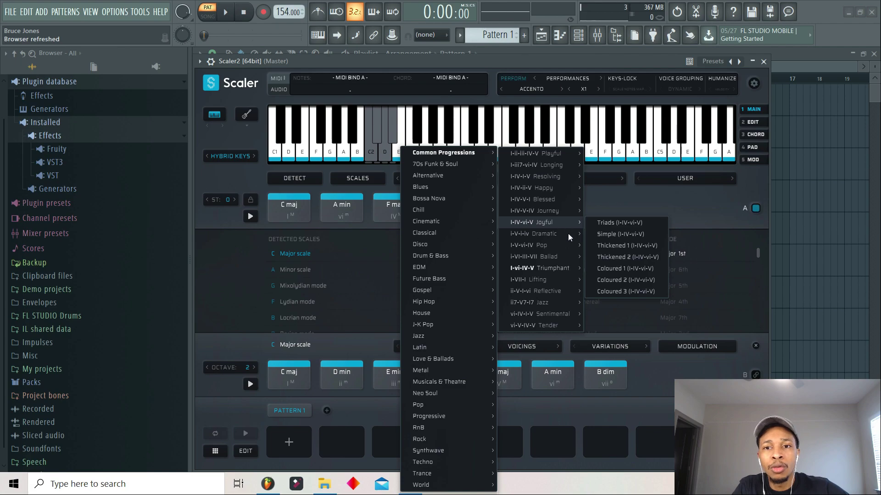
mouse_move(534, 233)
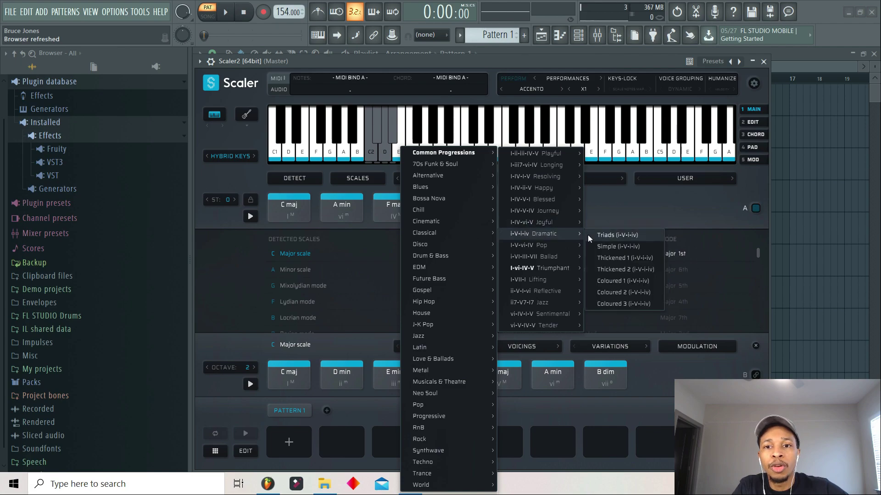
- Load Triads (i-V-i-iv) in A harmonic minor and audition one of its chords
left_click(617, 235)
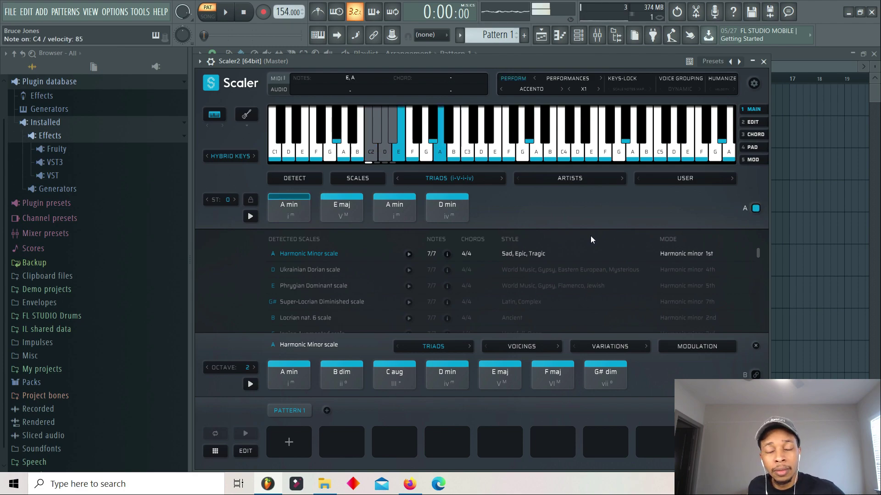
left_click(394, 207)
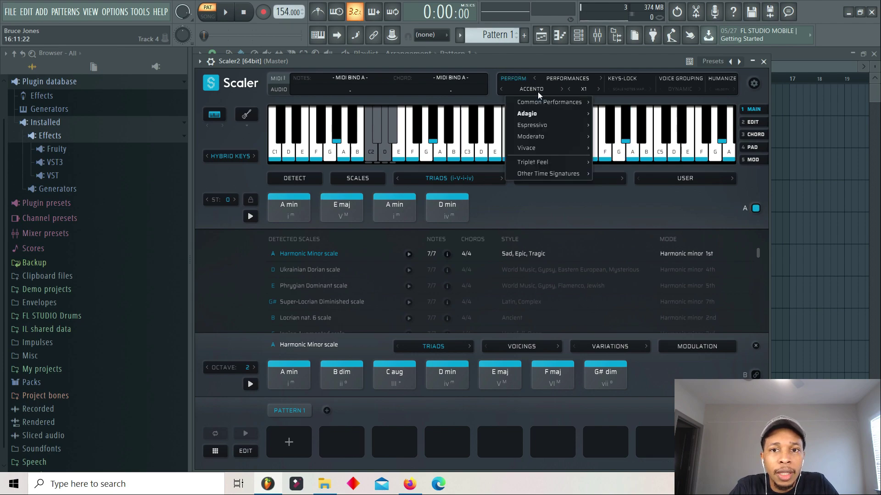
- Set the performance pattern to Common Performances > Common Perf 1
left_click(549, 102)
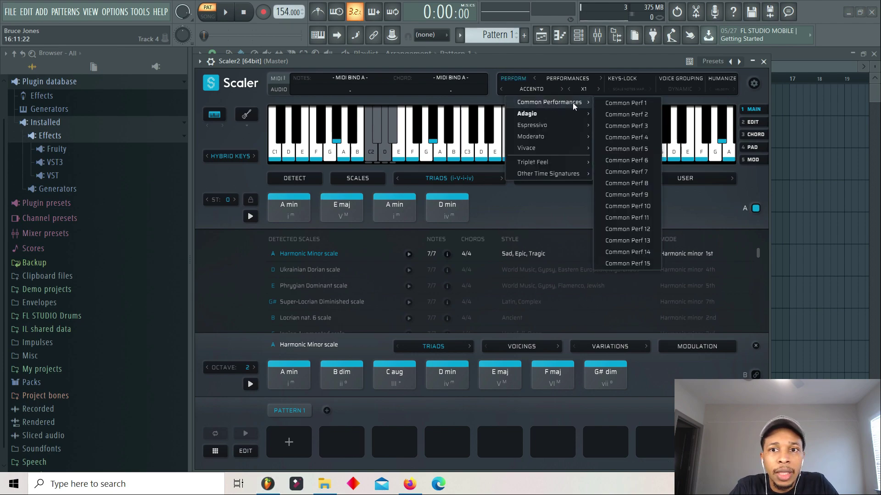
left_click(626, 103)
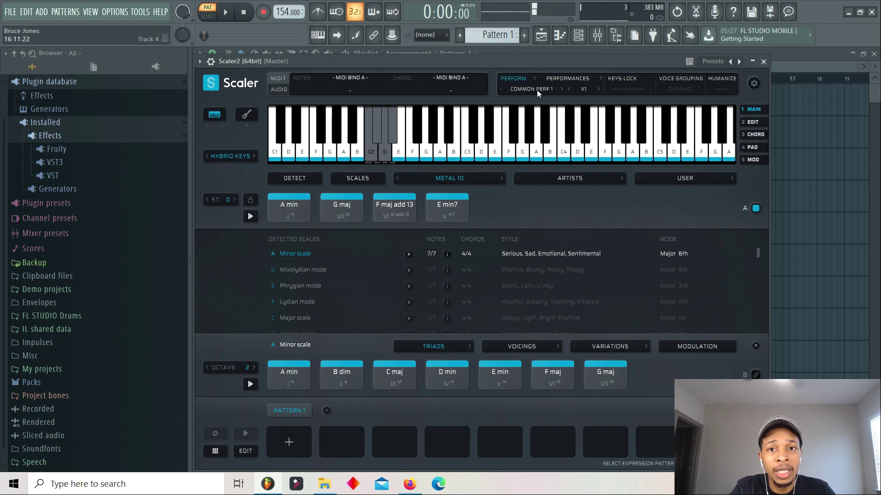
- Switch the sound to Alternative Guitar and audition A min, G maj and F maj add 13
left_click(288, 207)
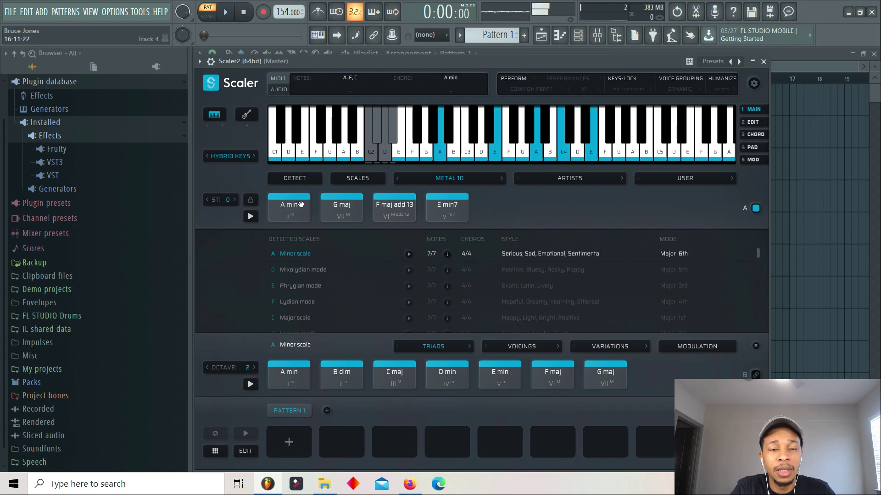
left_click(341, 207)
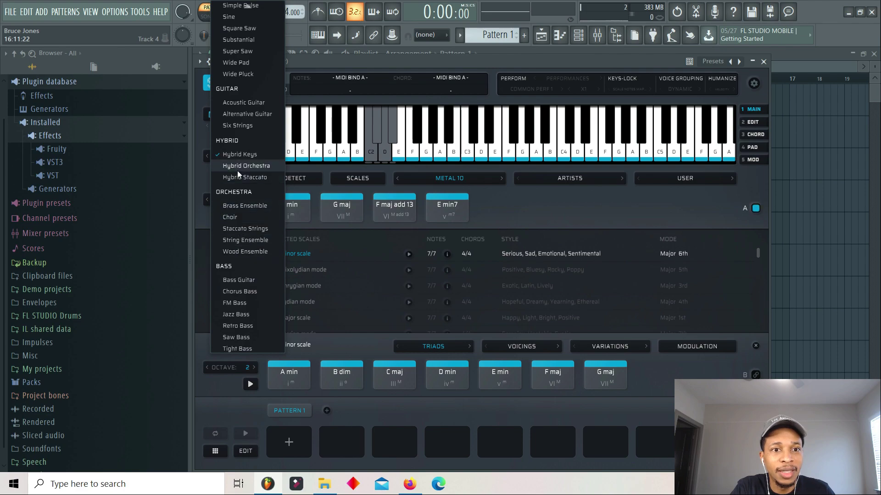
mouse_move(247, 115)
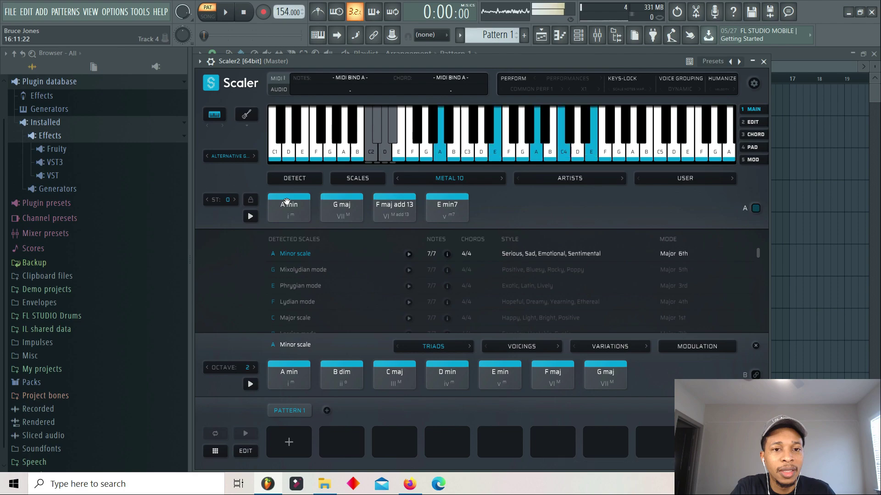
left_click(341, 208)
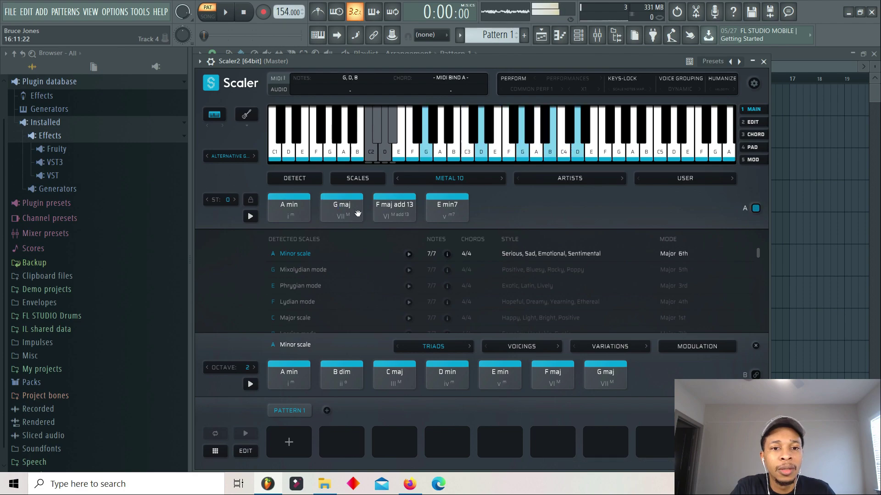
left_click(446, 208)
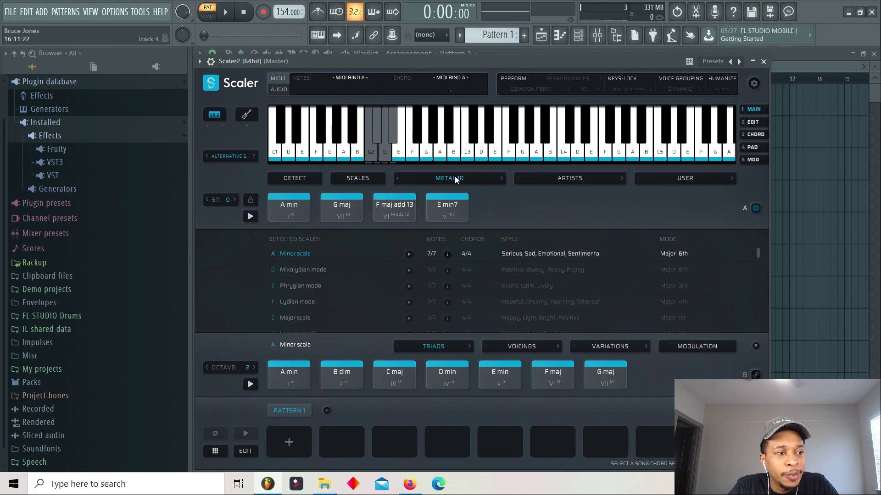
- Load EDM 17 and audition G maj add 9, D sus2, B min7, A maj add 11
left_click(448, 178)
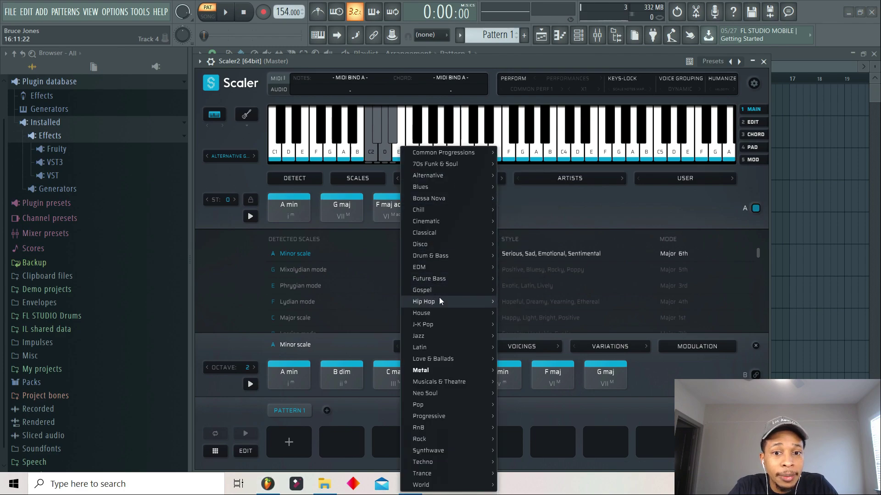
mouse_move(441, 348)
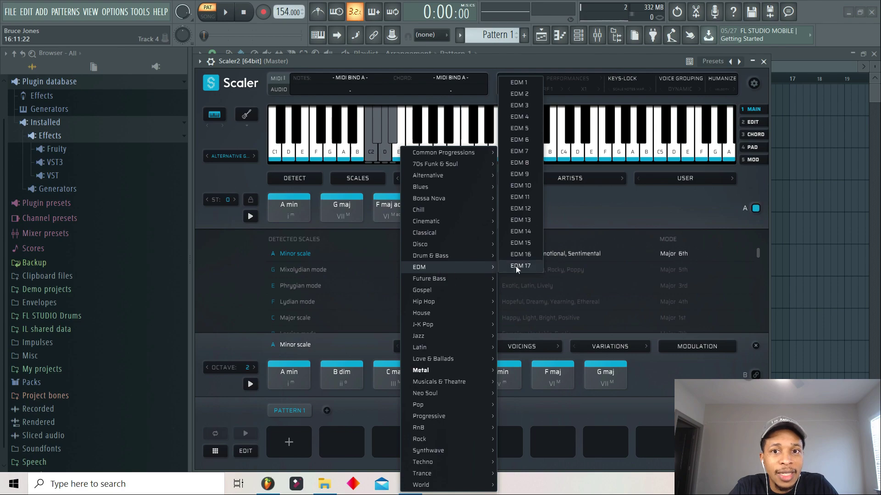
left_click(519, 266)
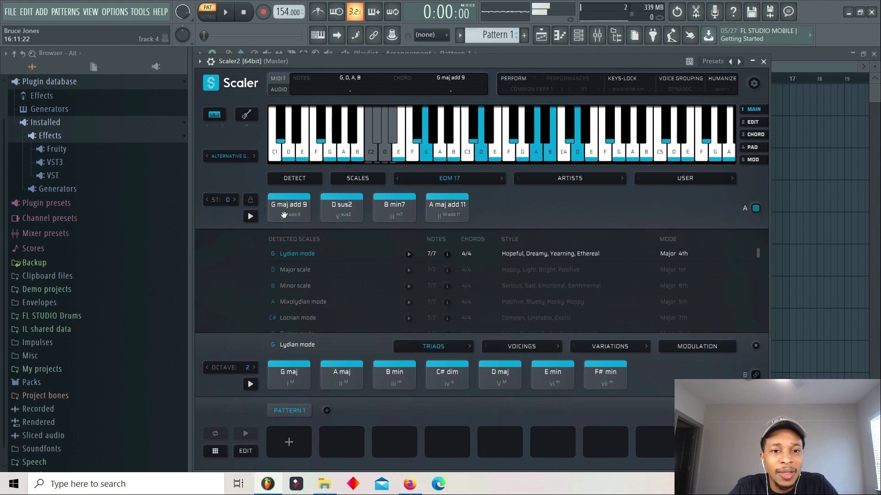
left_click(393, 207)
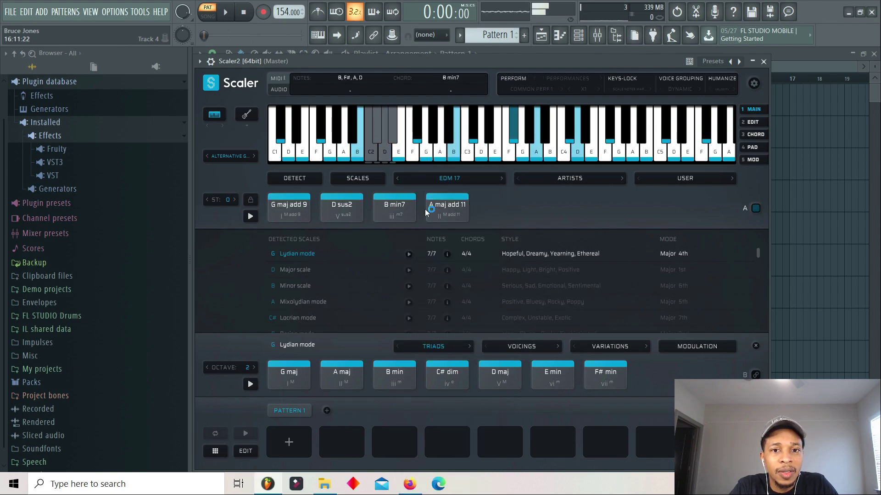
left_click(288, 207)
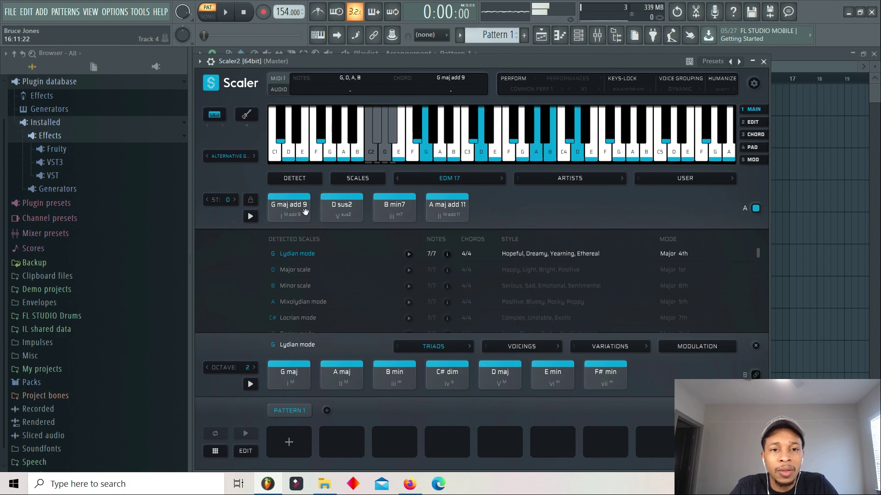
left_click(394, 208)
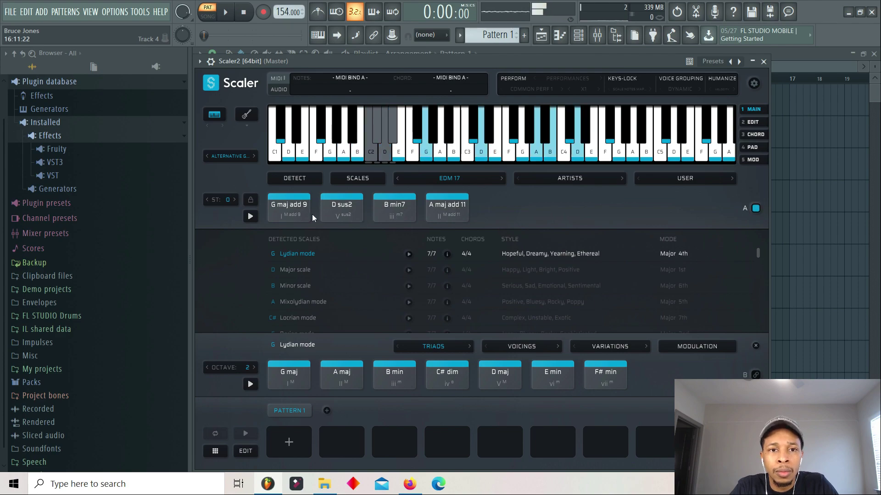
left_click(341, 207)
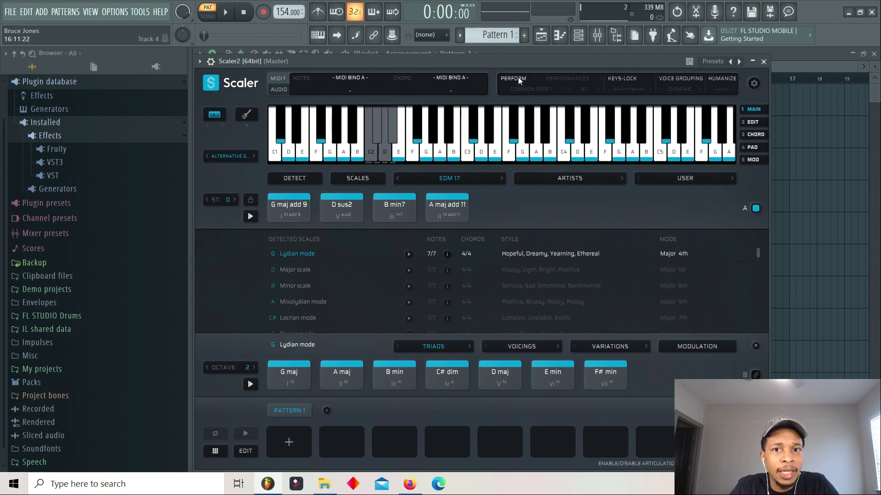
- Switch Scaler 2's performance expression to Bass patterns, set to Basic 1
left_click(531, 88)
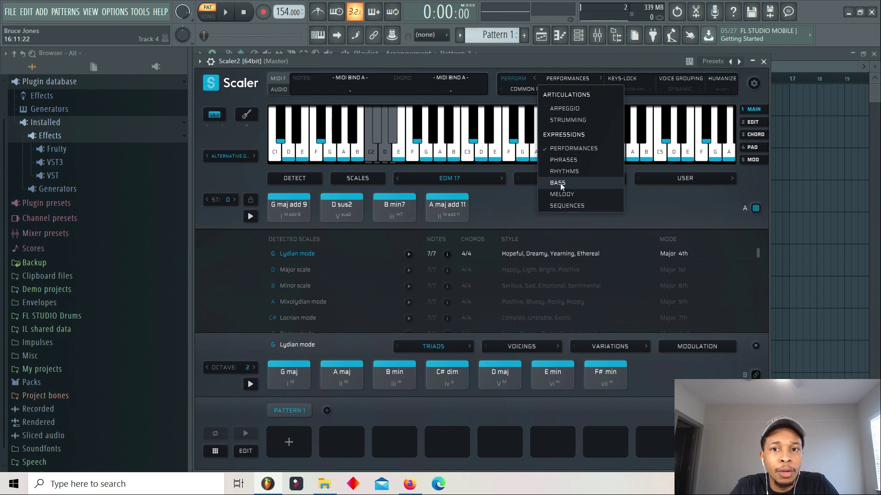
left_click(557, 182)
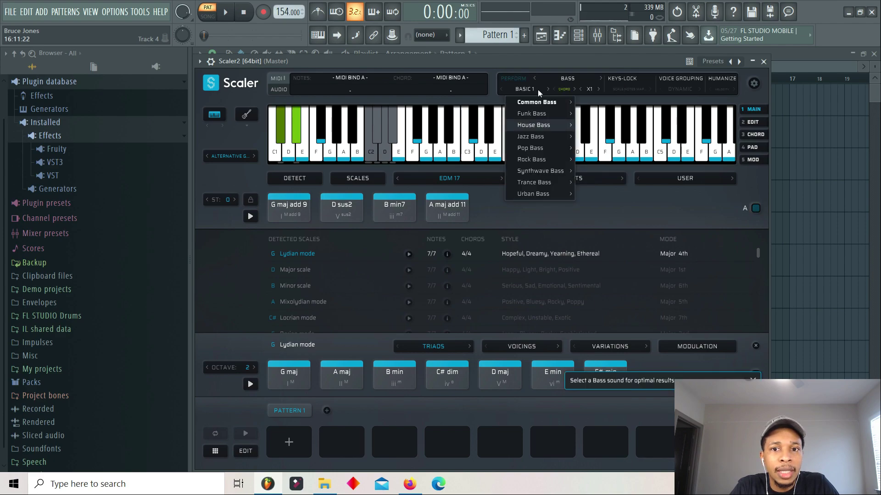
mouse_move(536, 103)
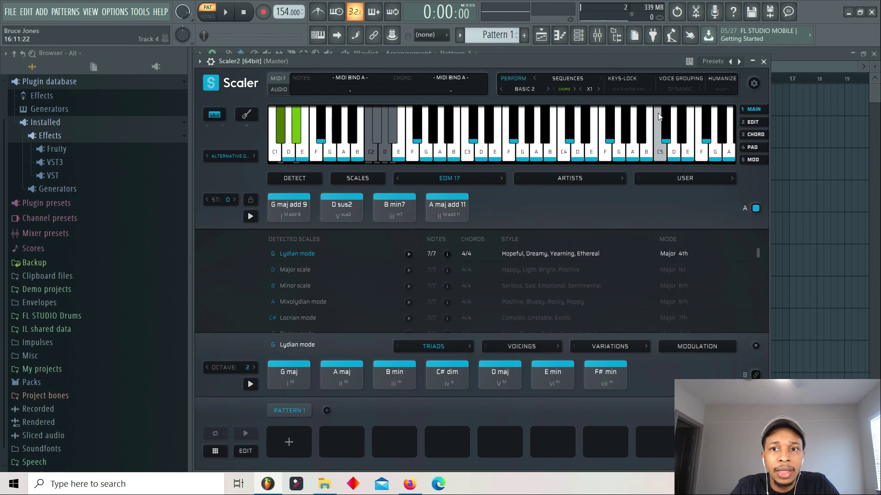
left_click(289, 204)
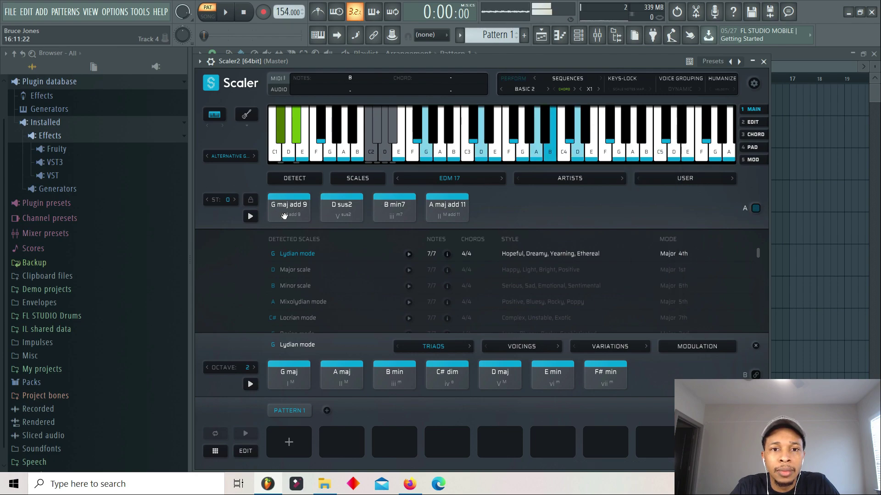
left_click(341, 207)
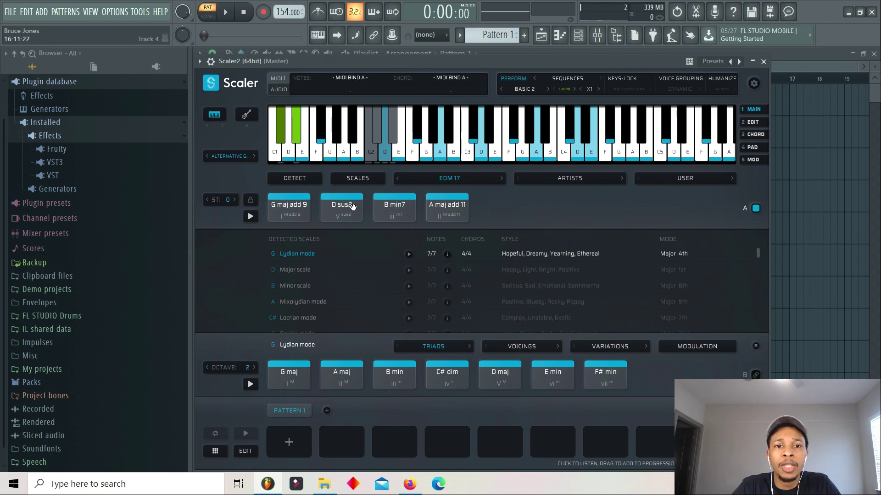
left_click(440, 141)
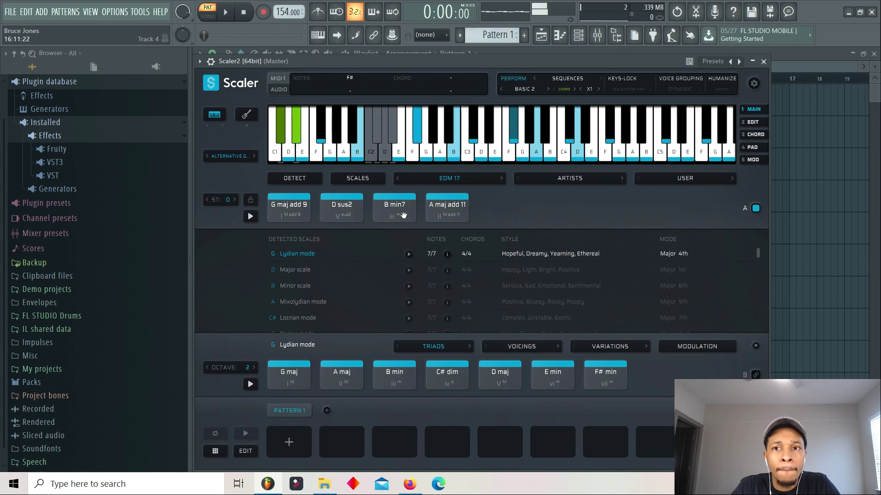
left_click(448, 207)
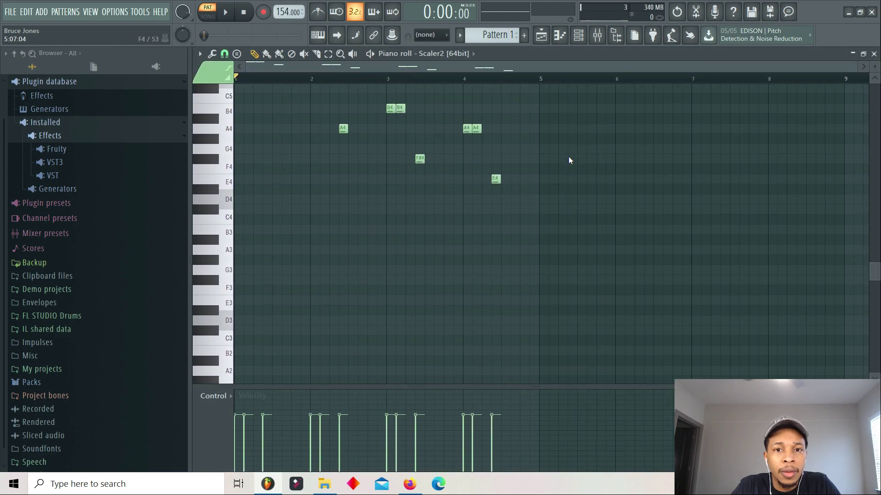
- Put the Scaler MIDI into the Scaler2 piano roll and bring back the Scaler 2 plugin
left_click(224, 11)
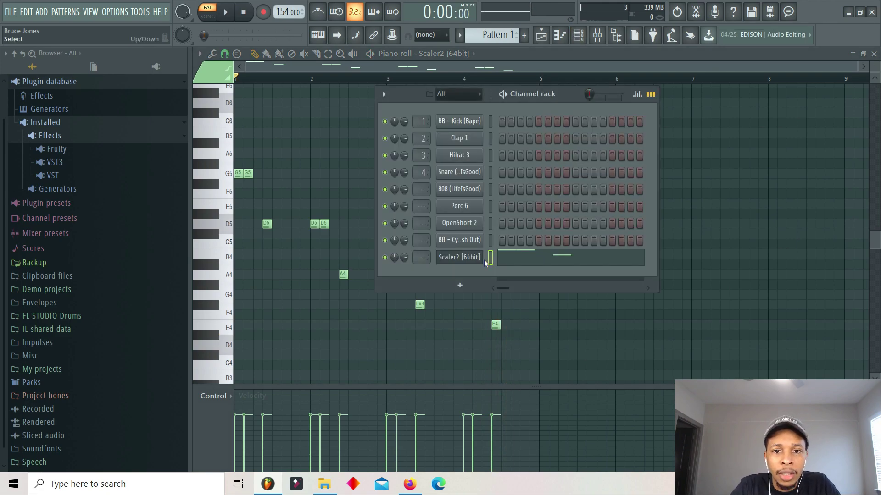
left_click(459, 257)
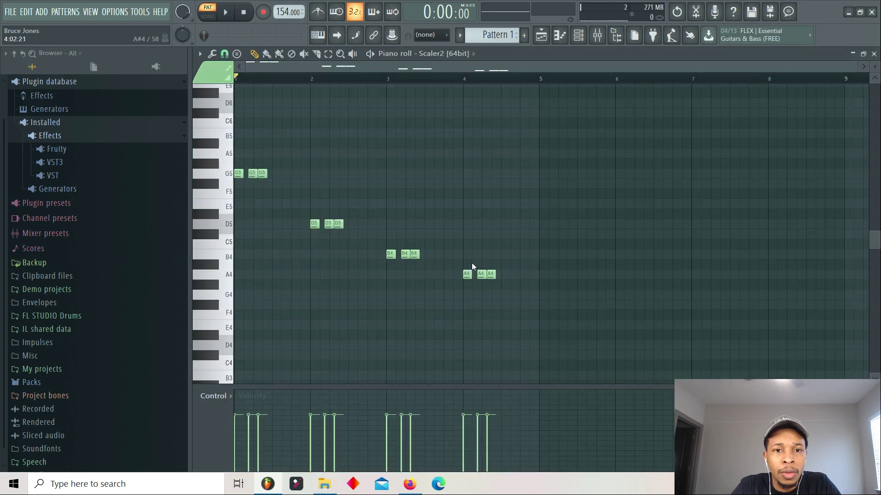
left_click(224, 11)
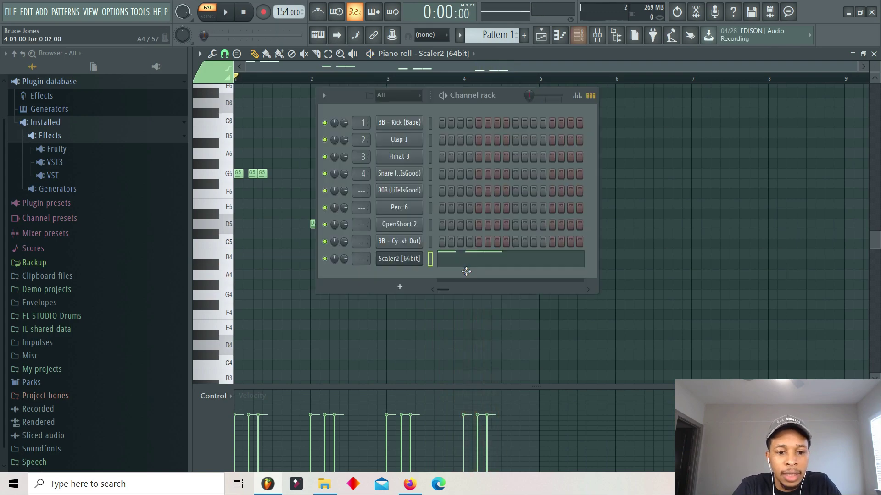
left_click(398, 258)
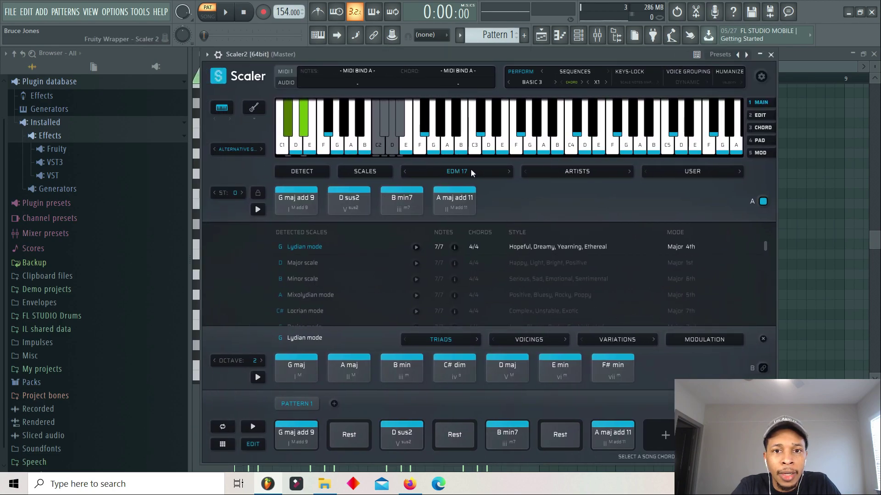
mouse_move(574, 71)
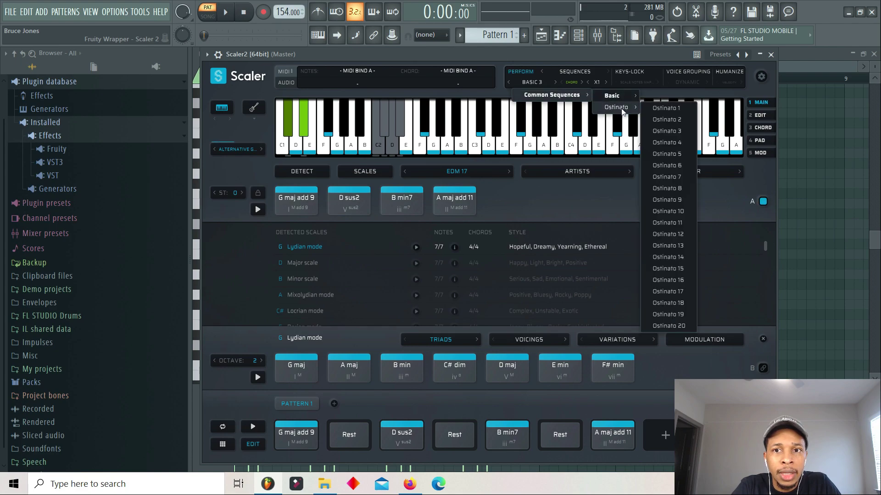
mouse_move(668, 268)
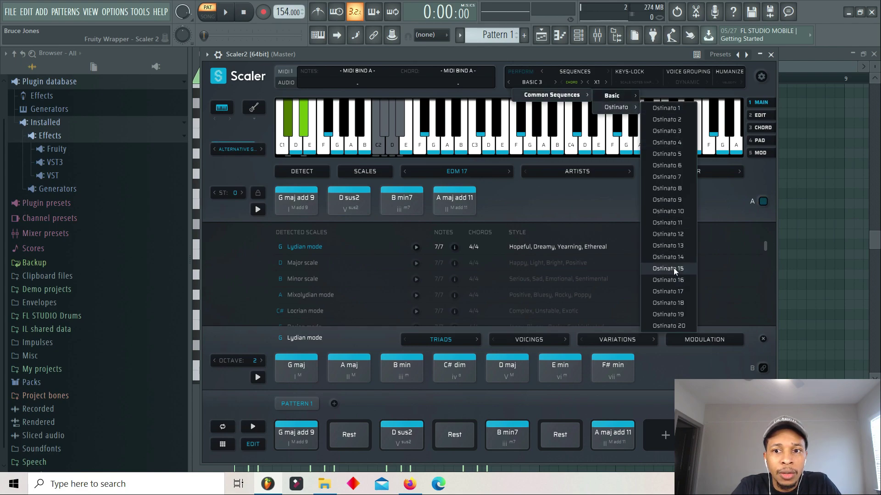
- Apply the Ostinato 15 sequence to the EDM 17 chord pattern
left_click(668, 268)
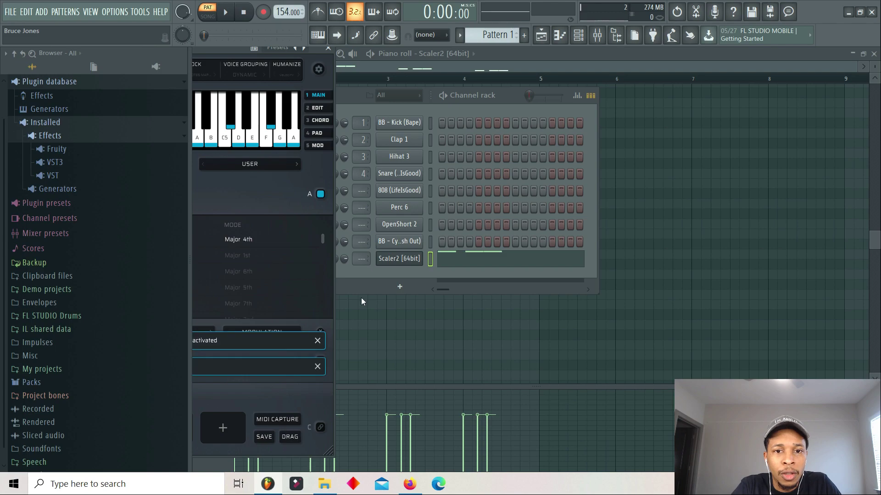
left_click(225, 11)
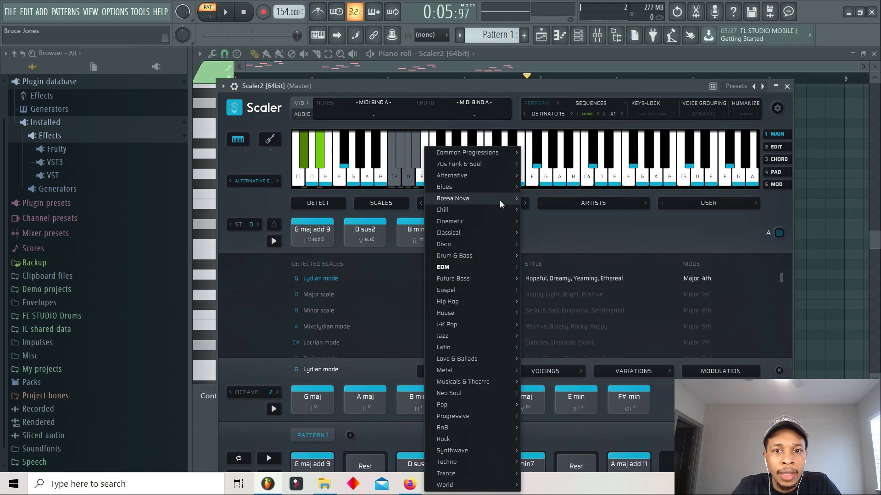
mouse_move(484, 238)
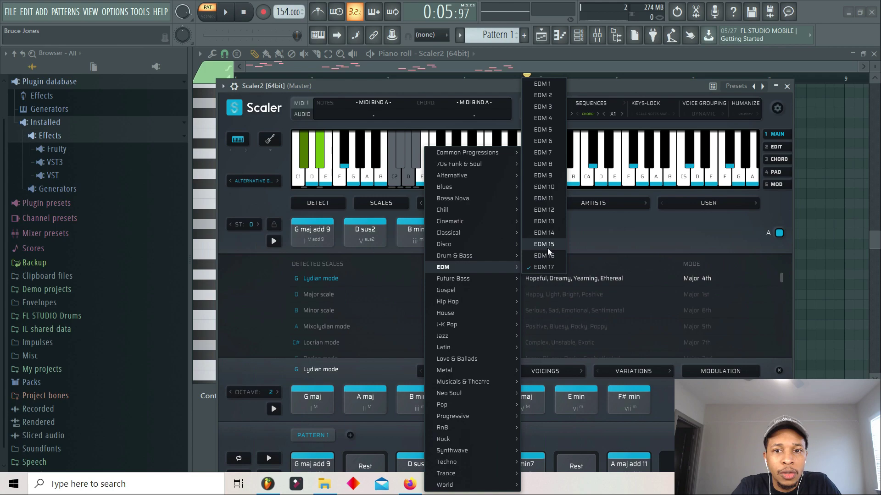
- Load EDM 15 in Db Mixolydian, apply Basic 12, and place Db maj in the pattern
left_click(543, 244)
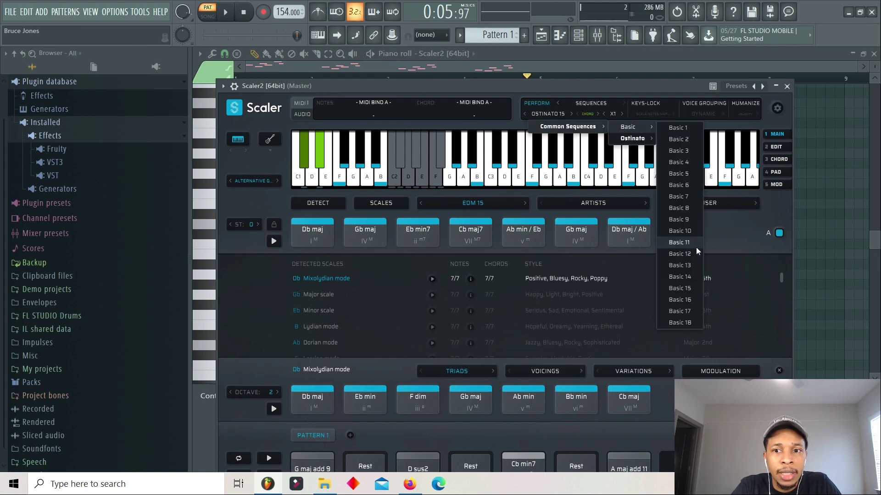
left_click(679, 254)
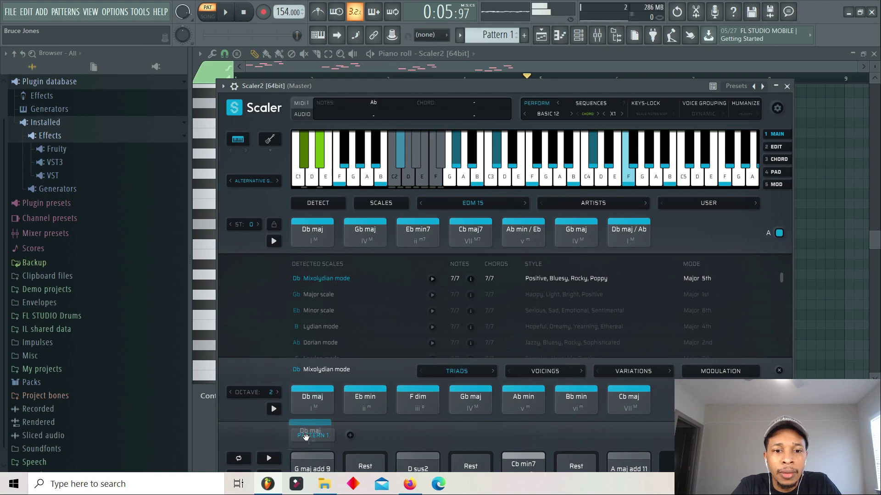
left_click(427, 442)
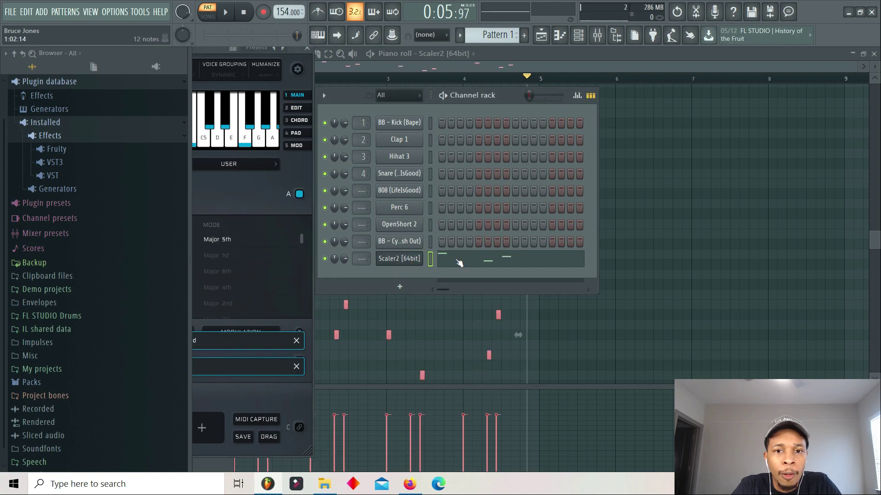
- Bring back Scaler 2, play the EDM 15 pattern, and list the artist progression packs
left_click(225, 11)
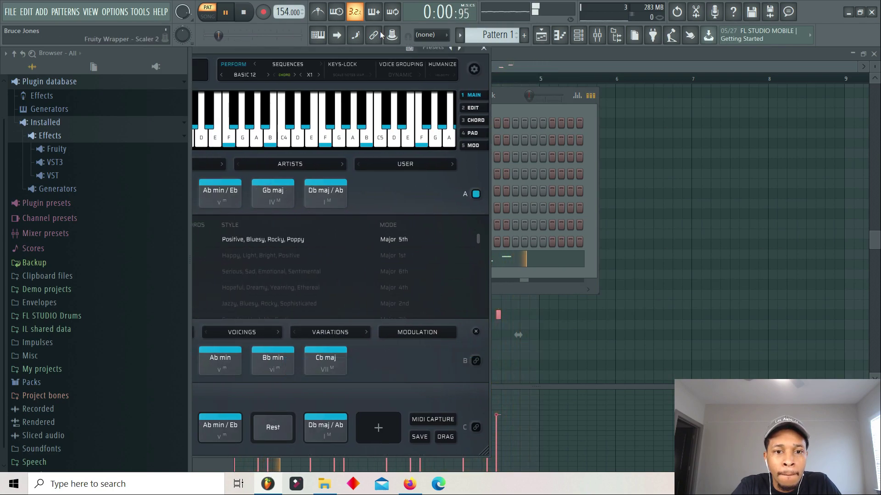
left_click(243, 11)
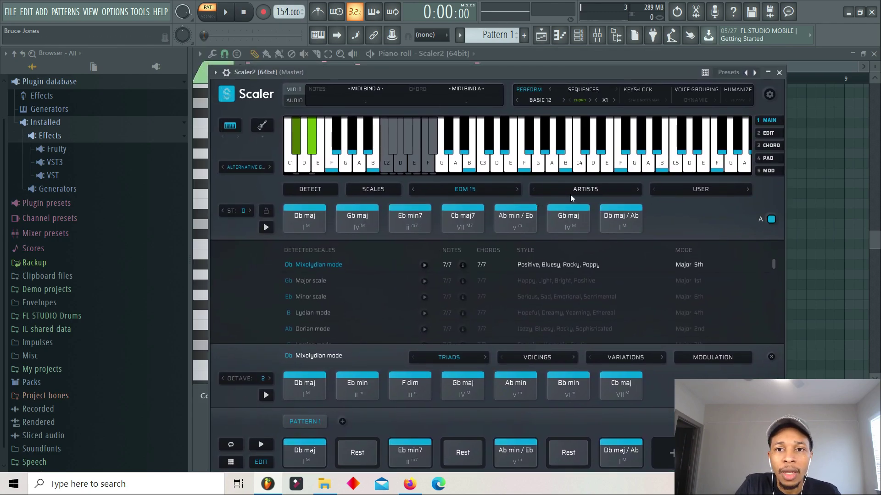
left_click(584, 189)
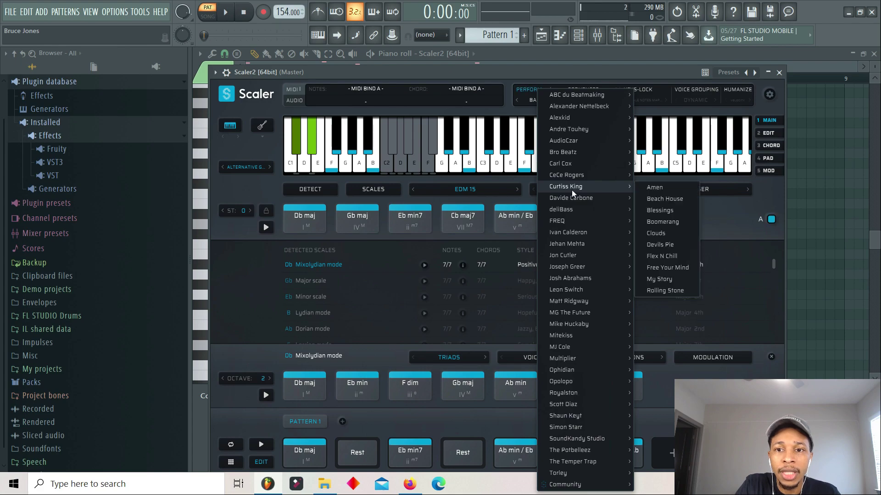